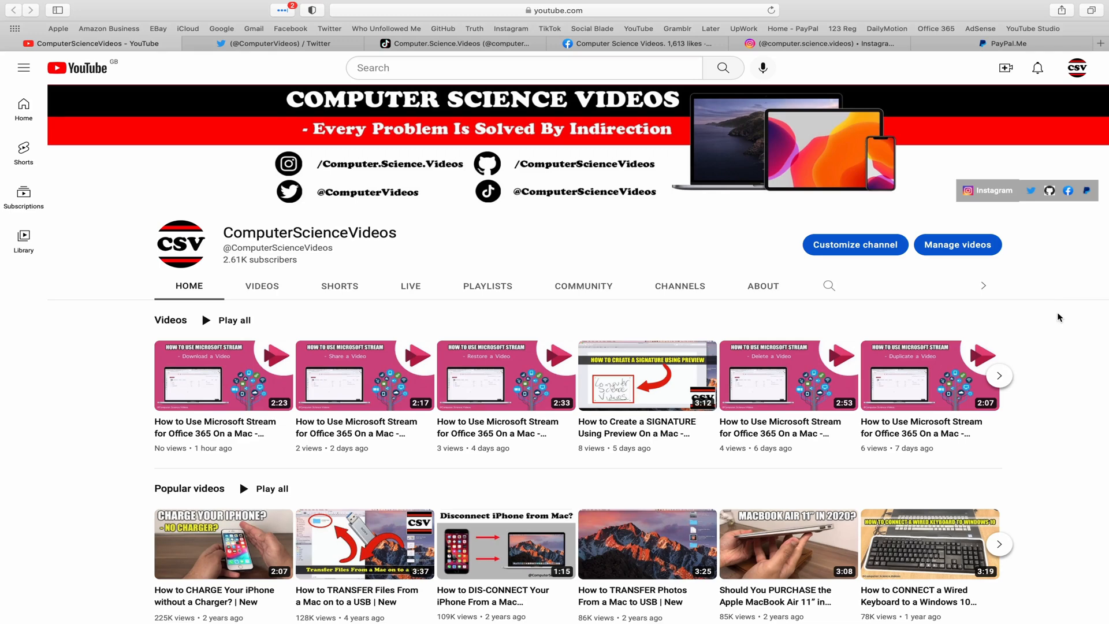
Step: View the Twitter, TikTok, Facebook and Instagram profile tabs, then close Safari
click(269, 44)
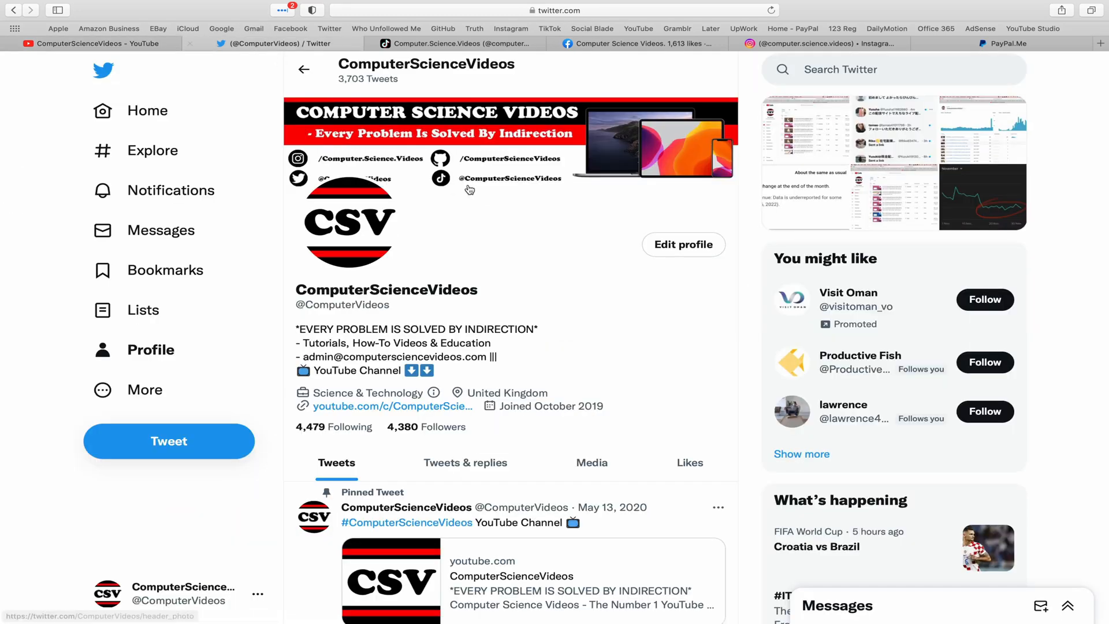
mouse_move(683, 244)
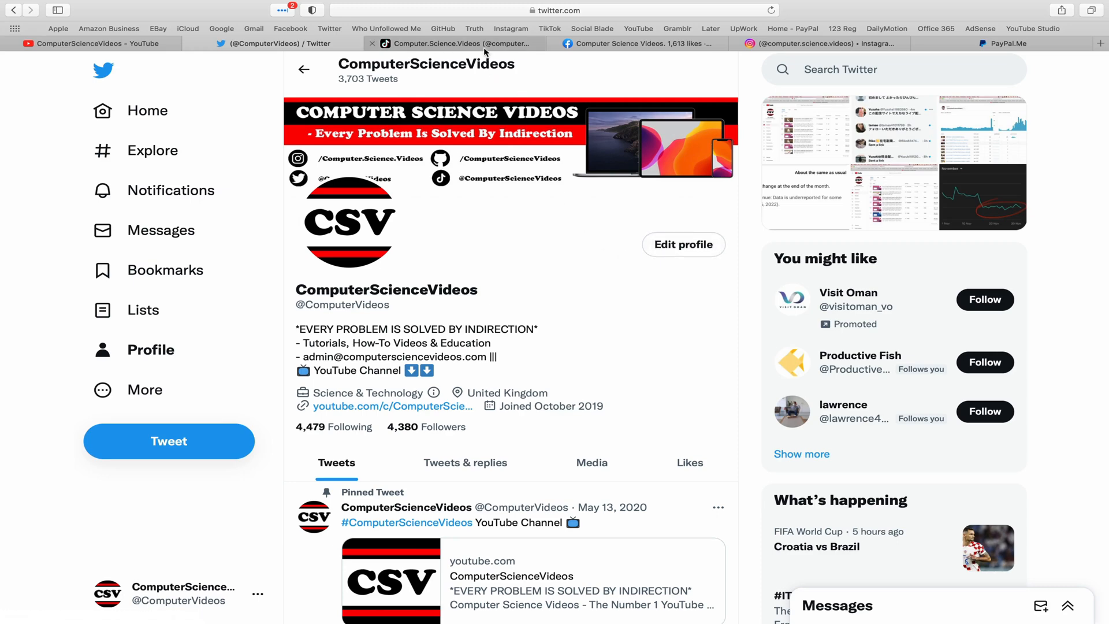
click(463, 44)
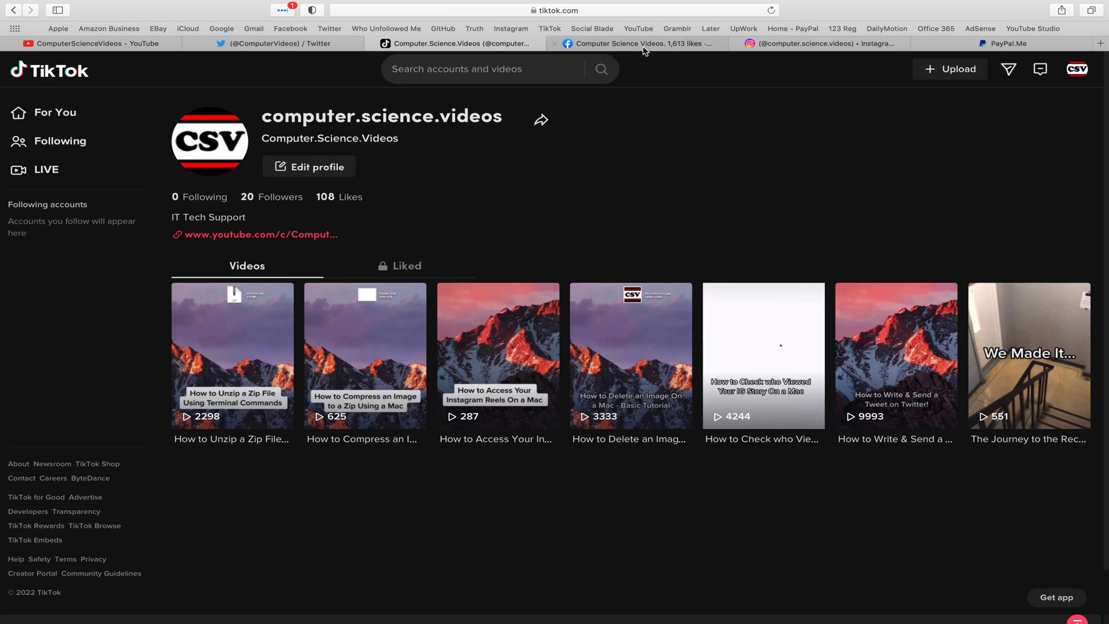
click(637, 44)
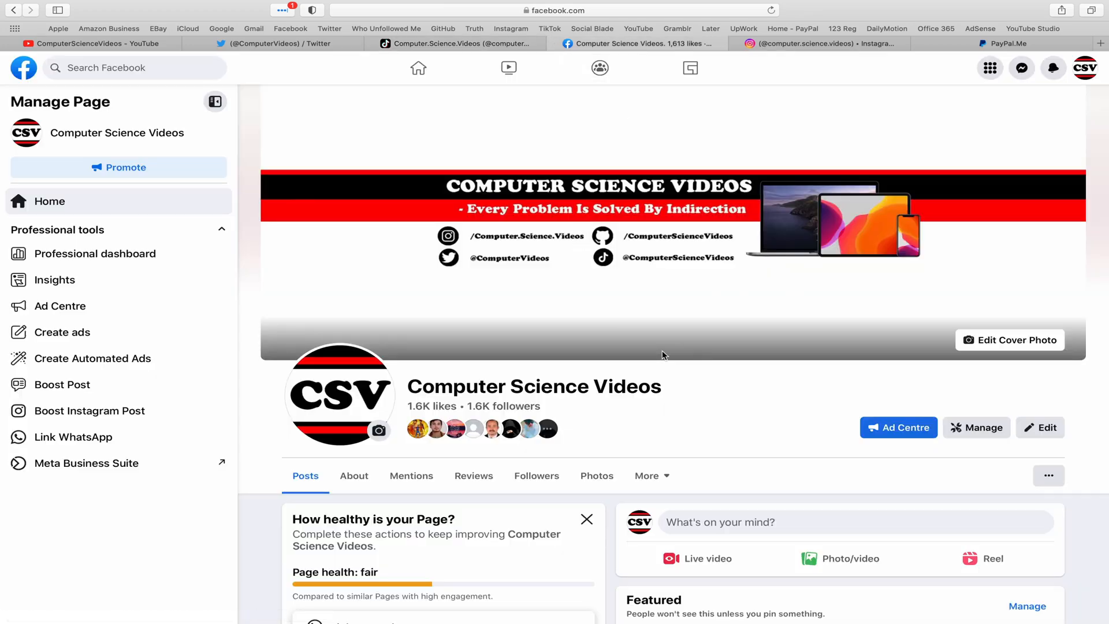
click(818, 43)
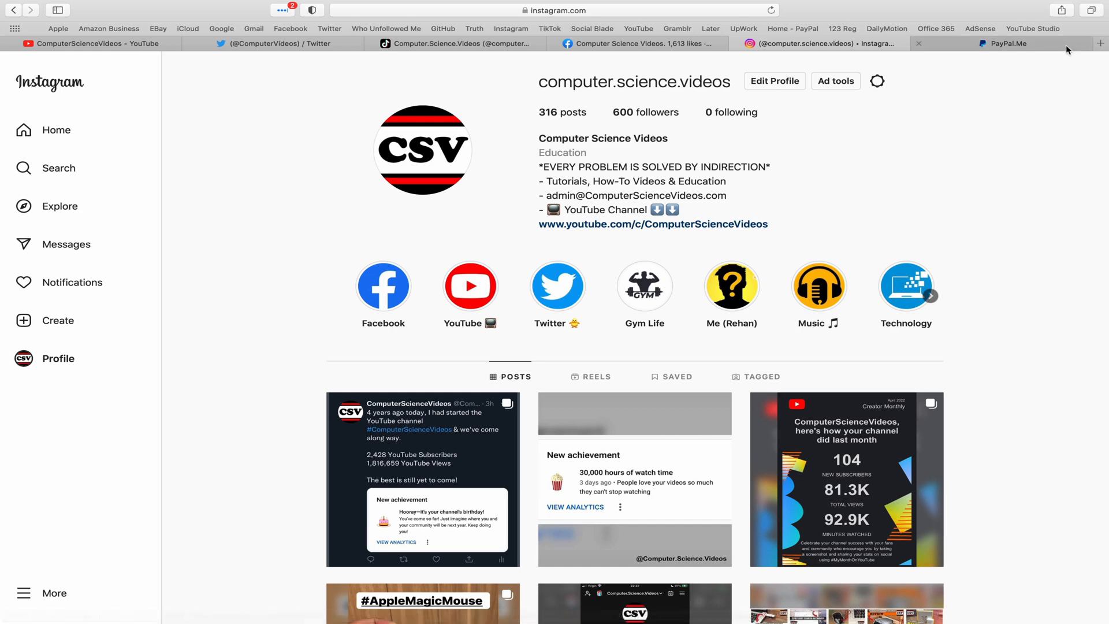
click(1001, 43)
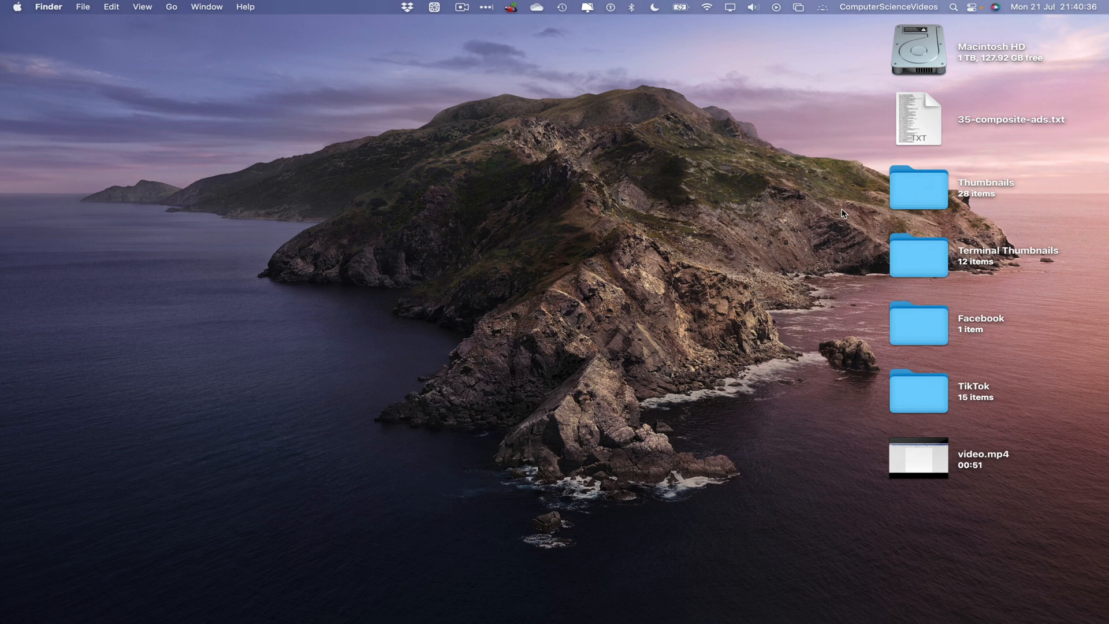
mouse_move(139, 600)
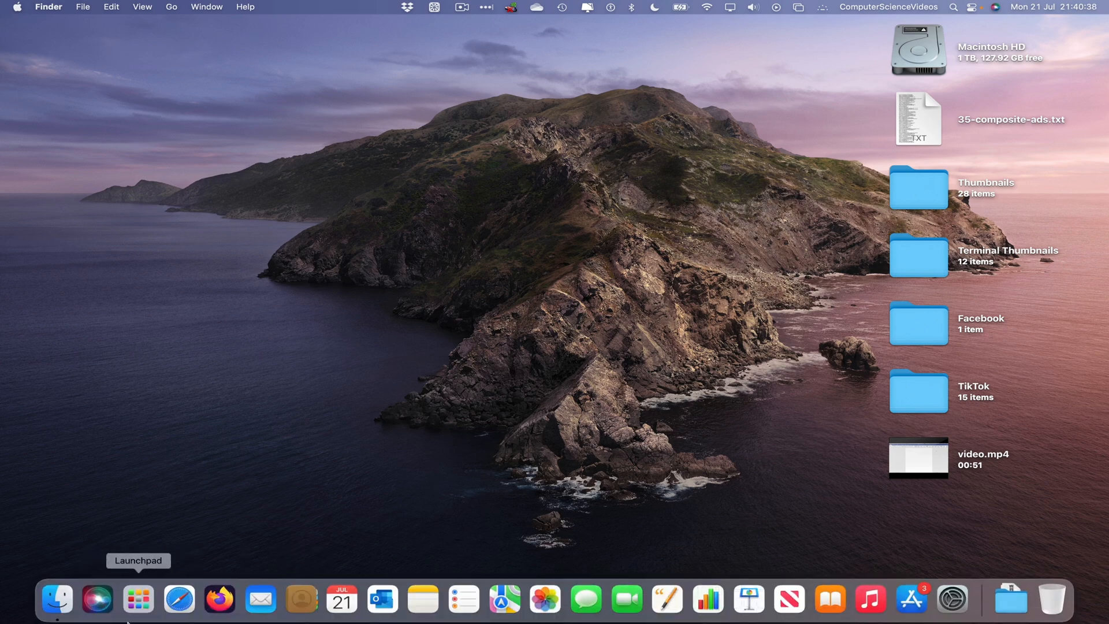
Step: Launch Chrome and choose Drive from the Google apps grid
click(138, 598)
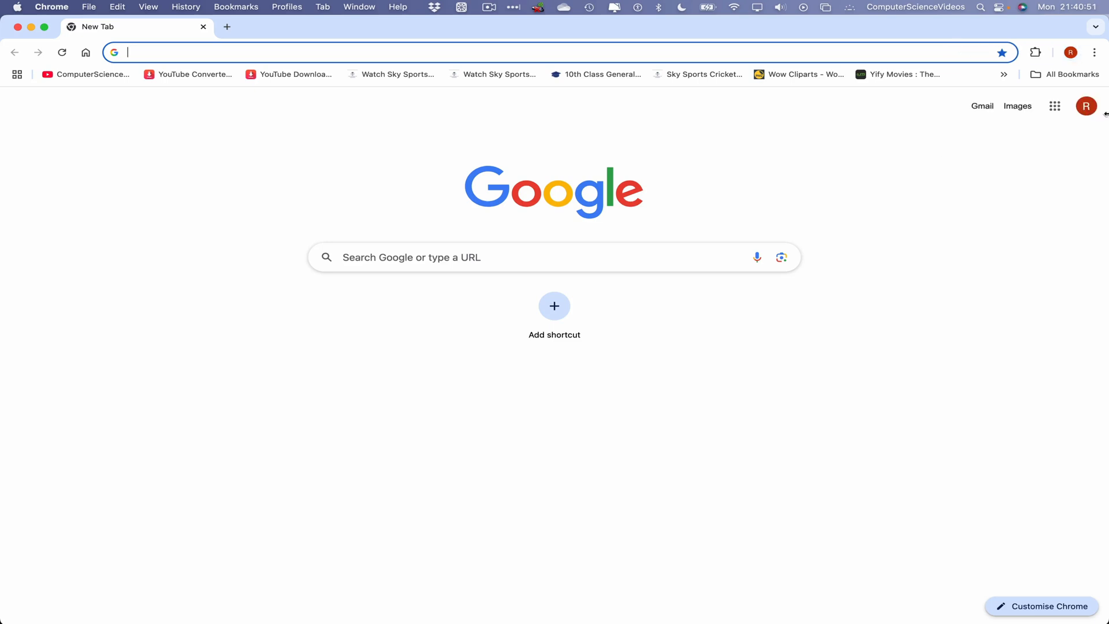
click(1055, 106)
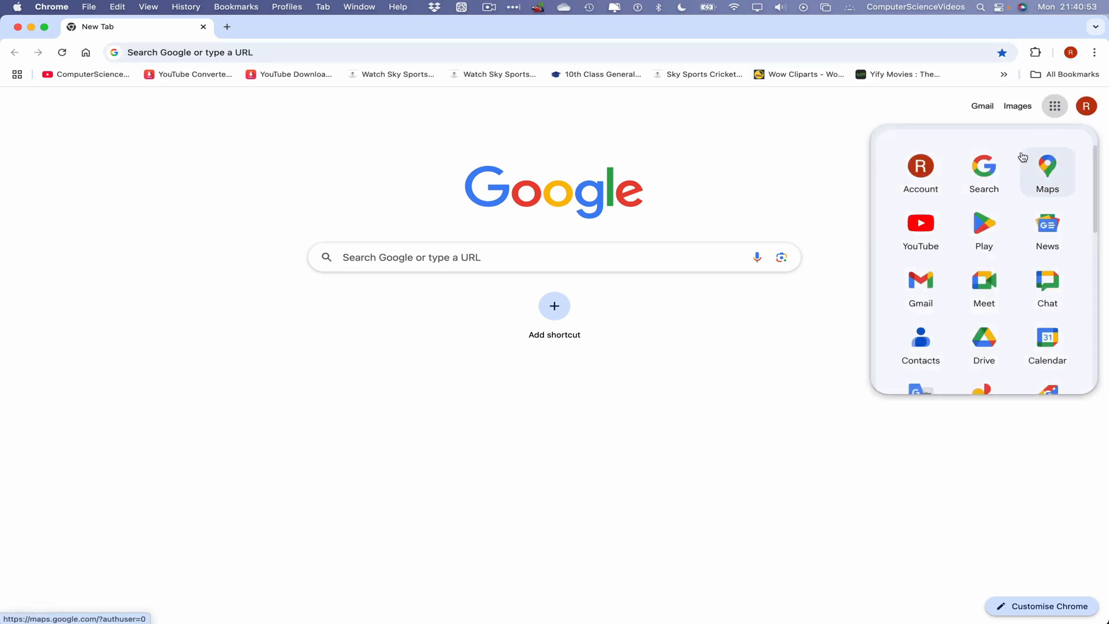
scroll(down, 3)
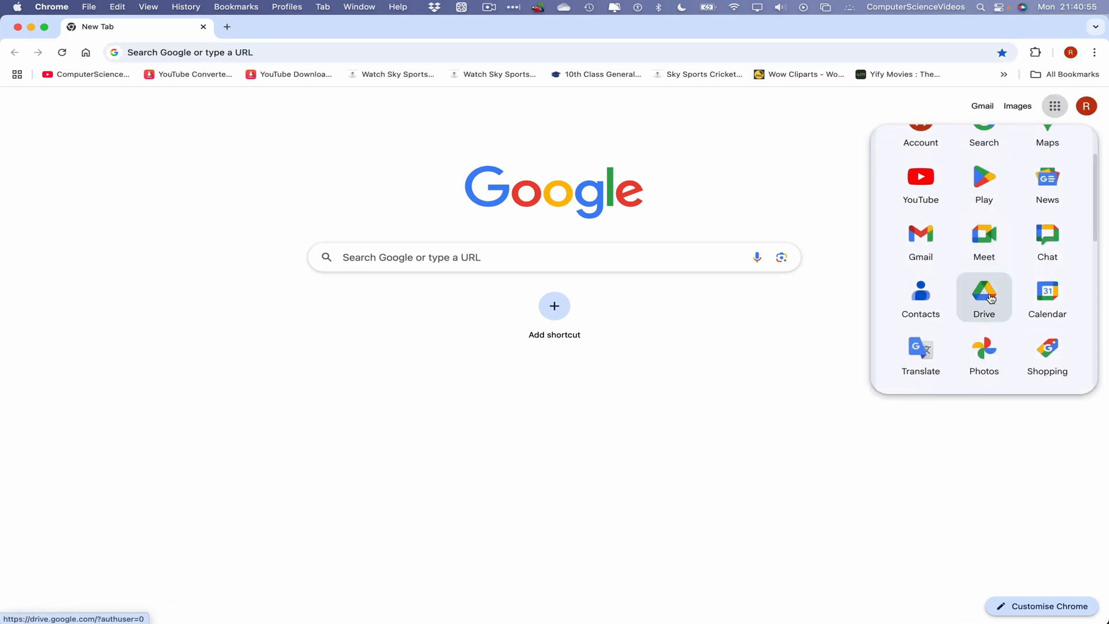
click(983, 296)
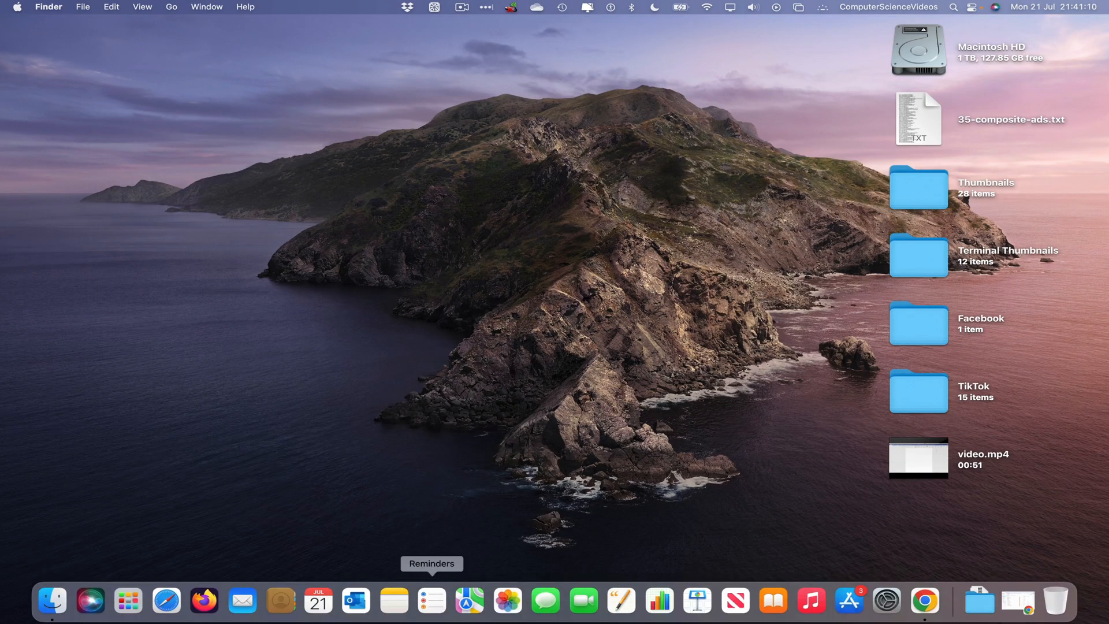
Step: Launch Photos, select all 1,201 library items with Cmd+A, and open the export options
click(507, 601)
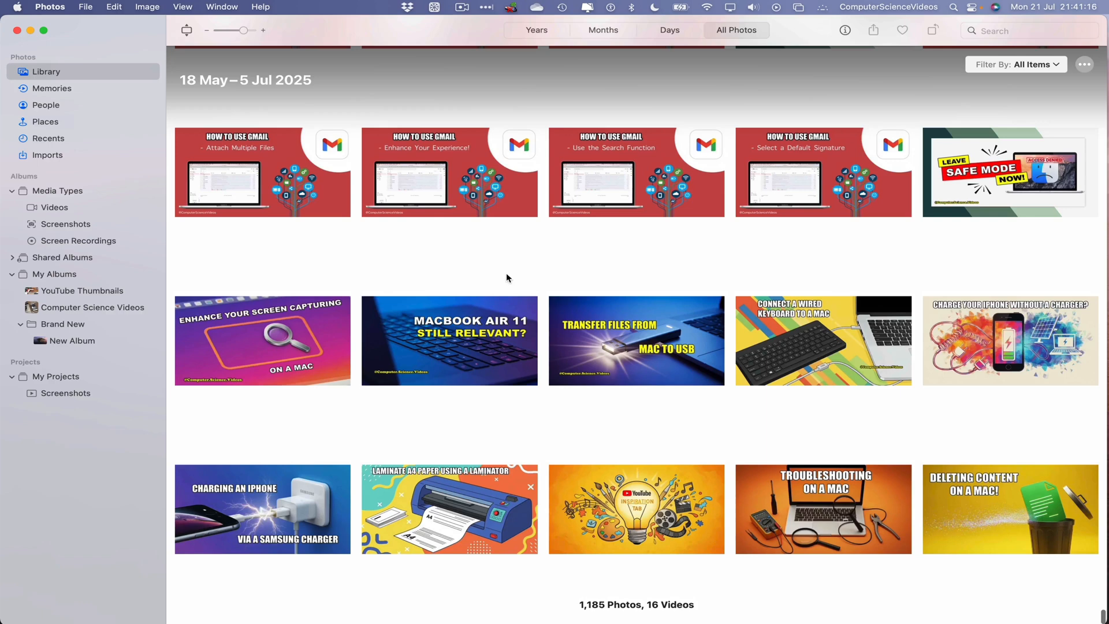
mouse_move(397, 222)
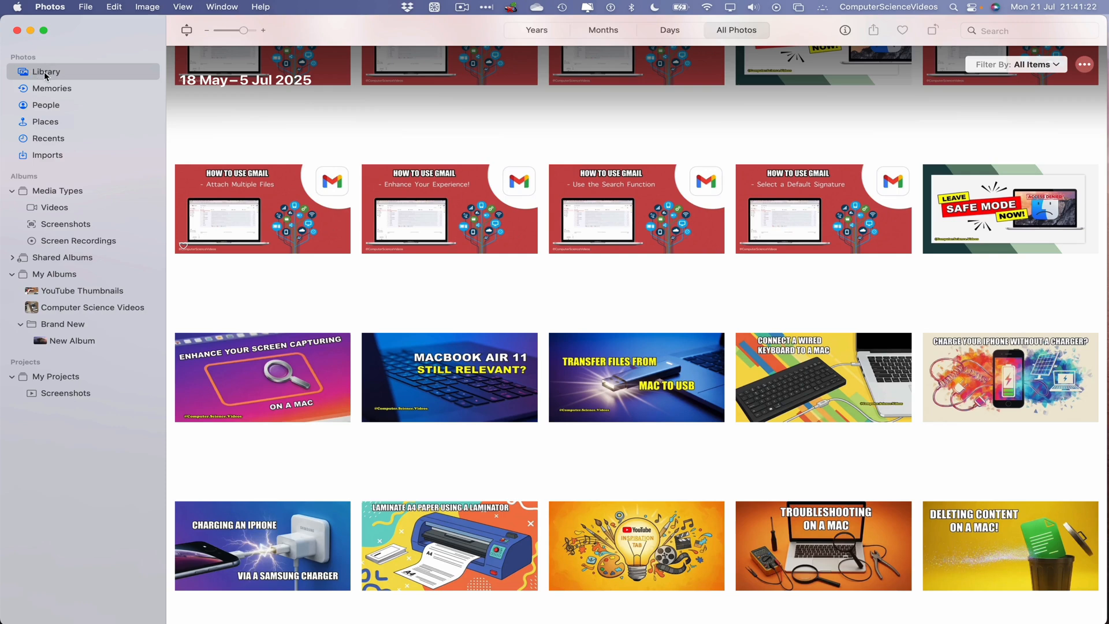
scroll(down, 3)
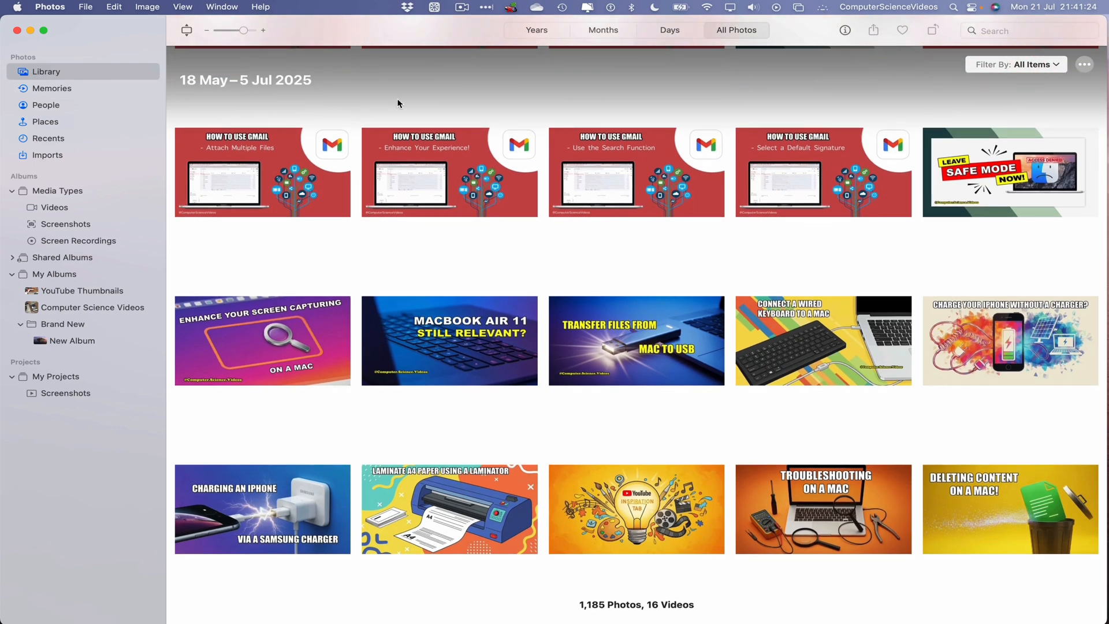
key(cmd+a)
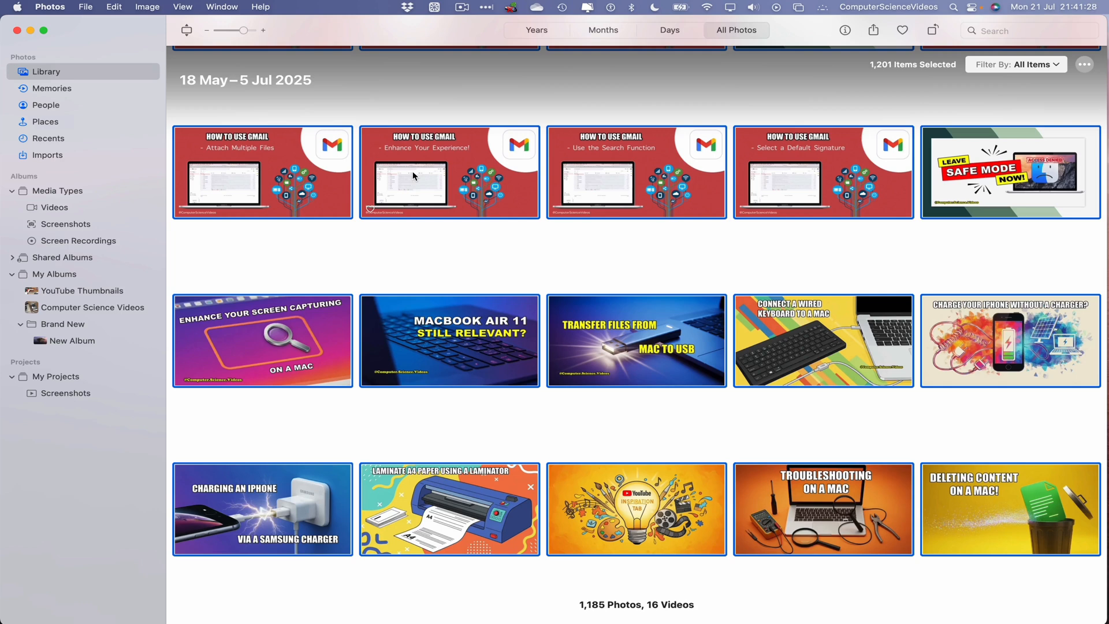
mouse_move(283, 186)
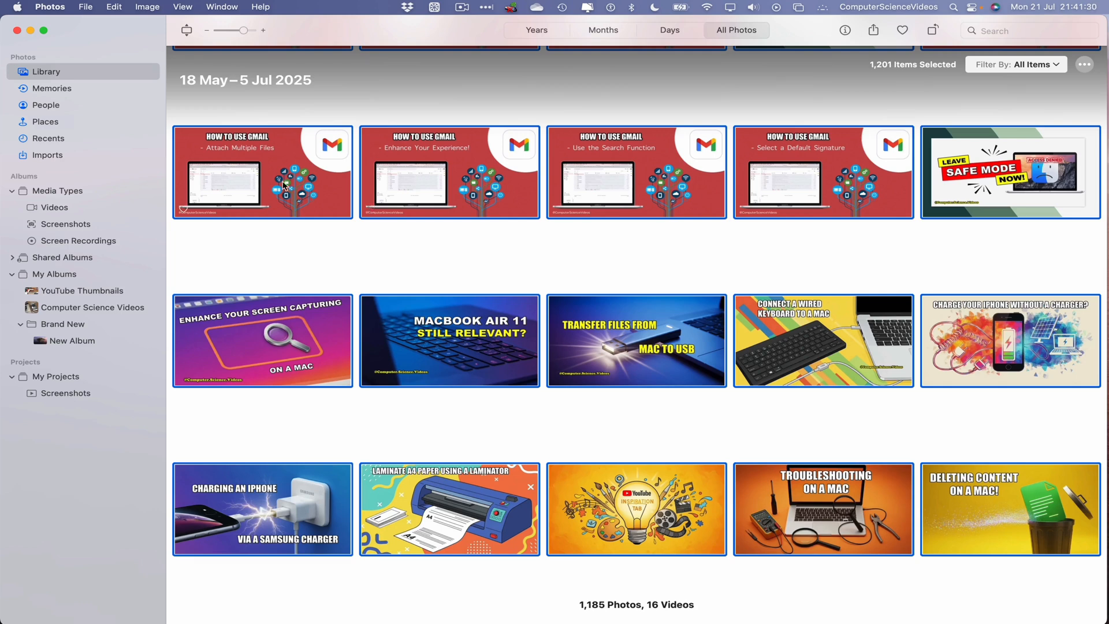
click(85, 6)
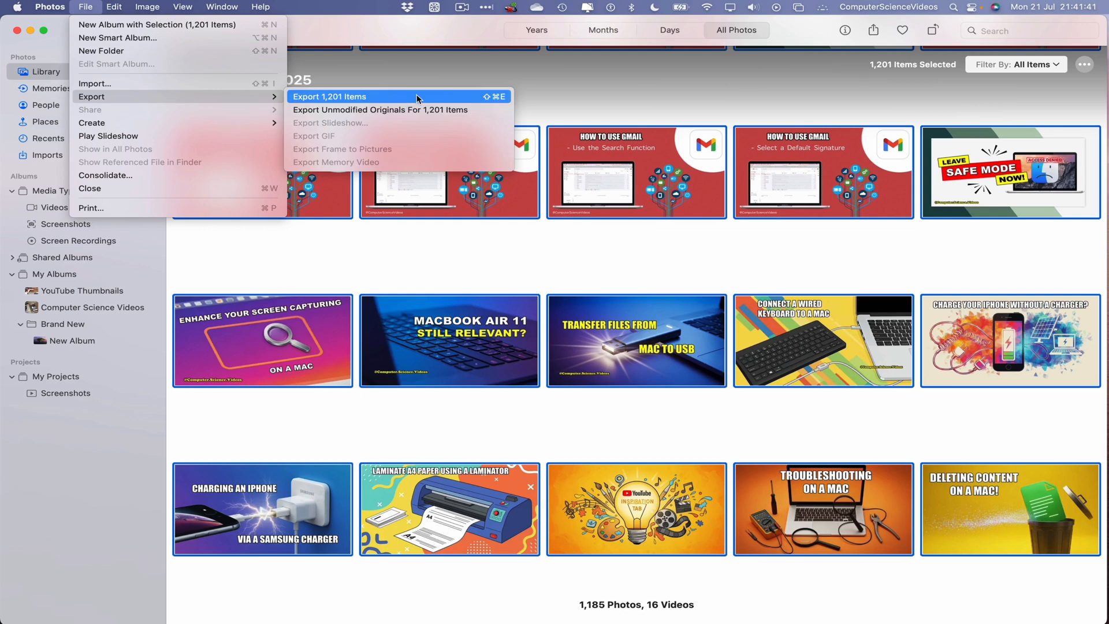
Step: Export the 1,201 items into a newly created 'Photos' folder on the Desktop
click(329, 97)
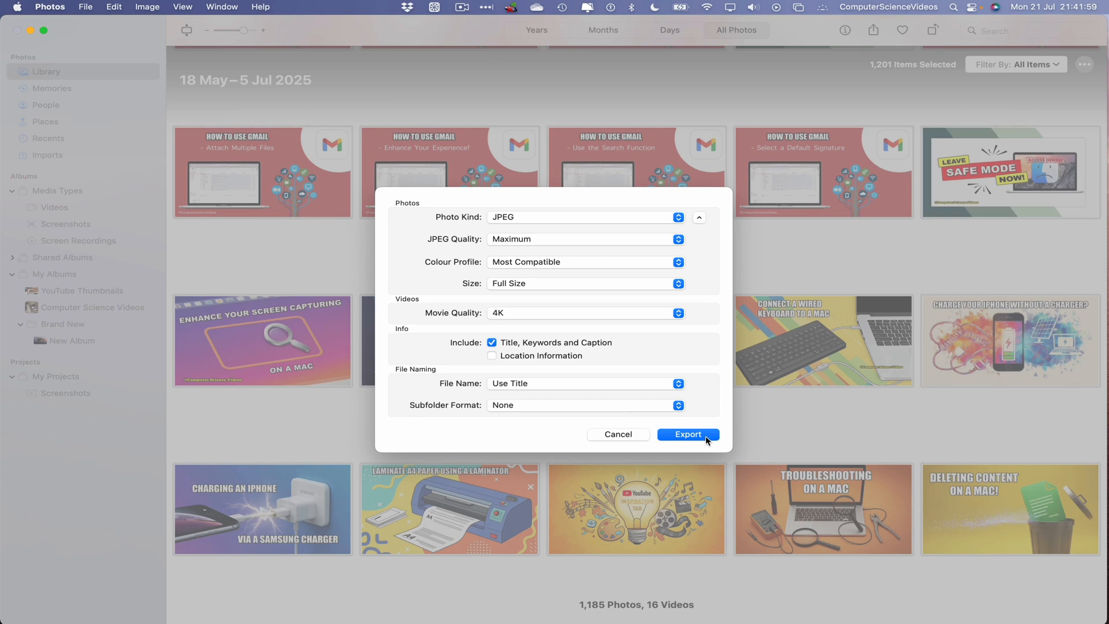
click(686, 434)
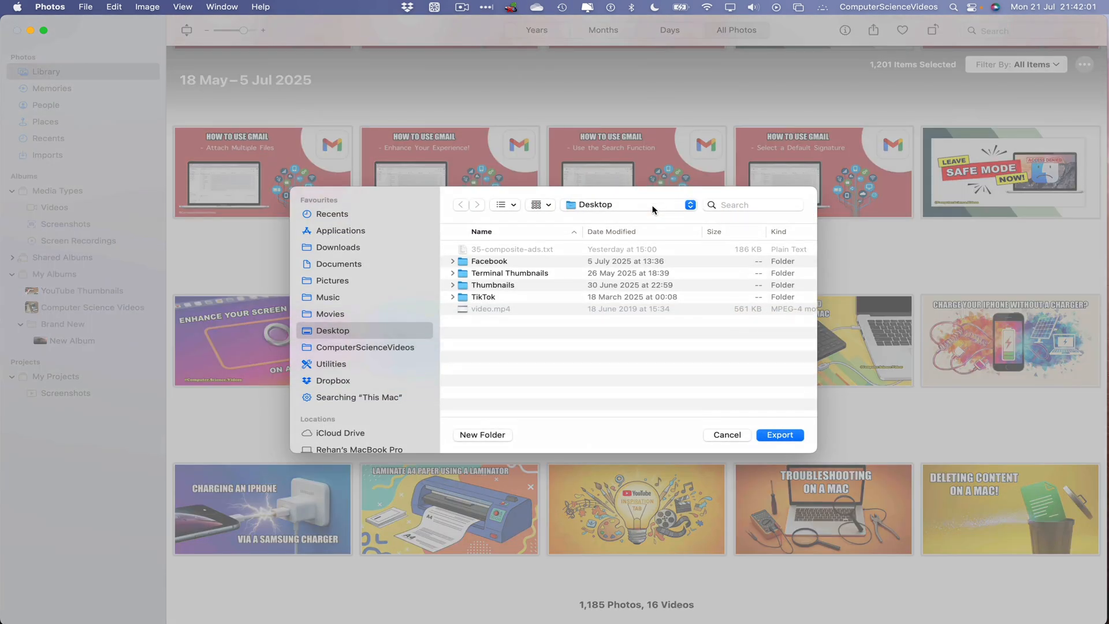
mouse_move(511, 419)
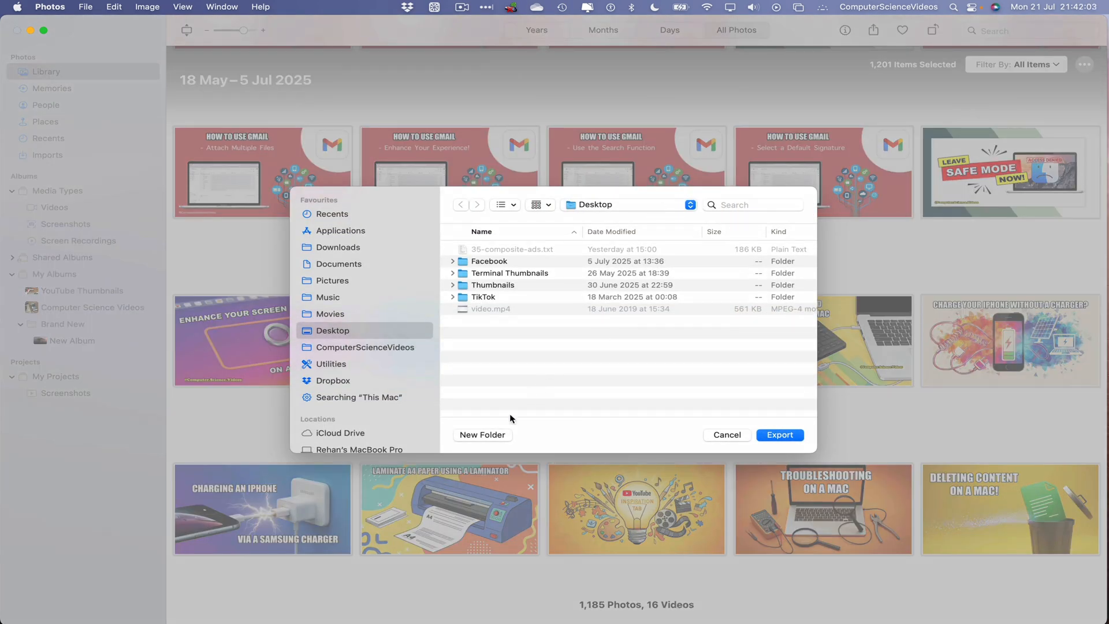
click(482, 434)
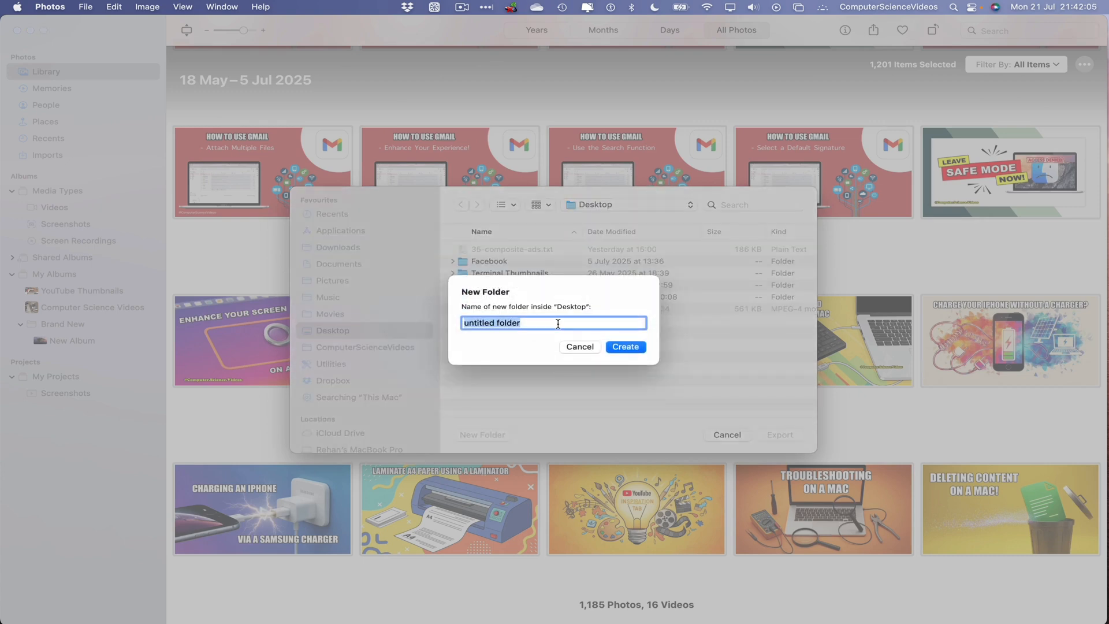
text(Photos)
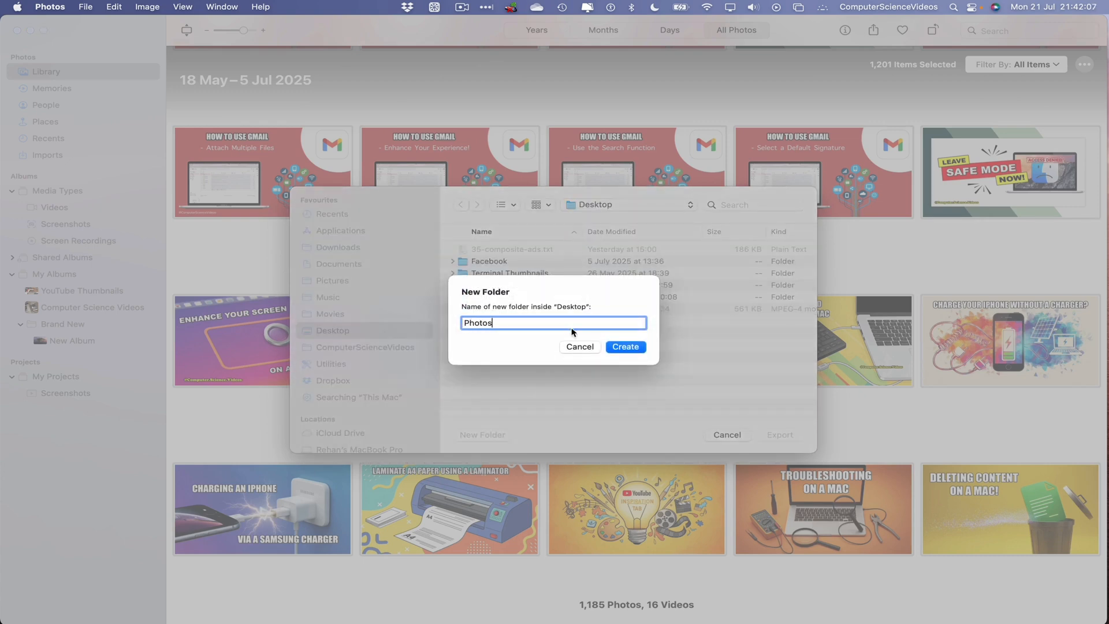
click(624, 347)
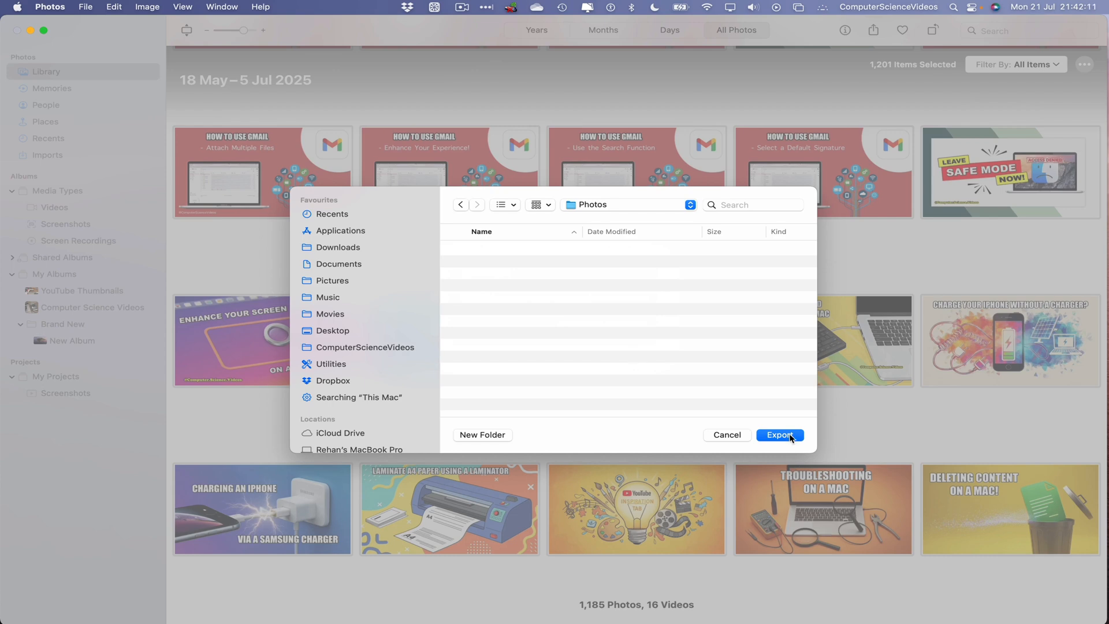
click(778, 434)
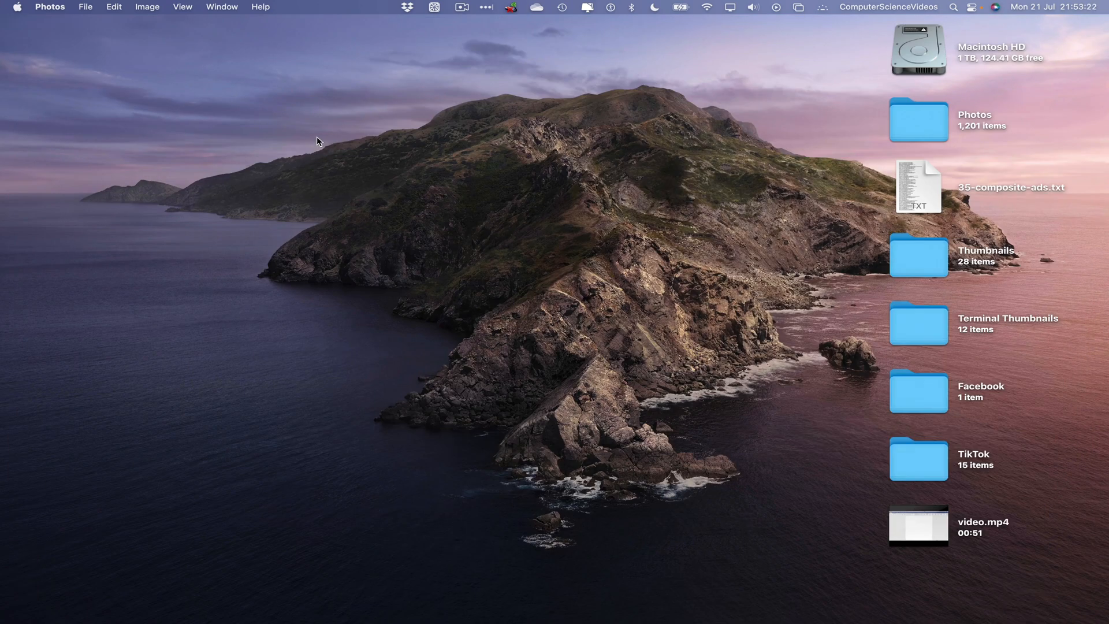
Step: Open the desktop Photos folder, browse its exported thumbnails, then close the window
click(918, 120)
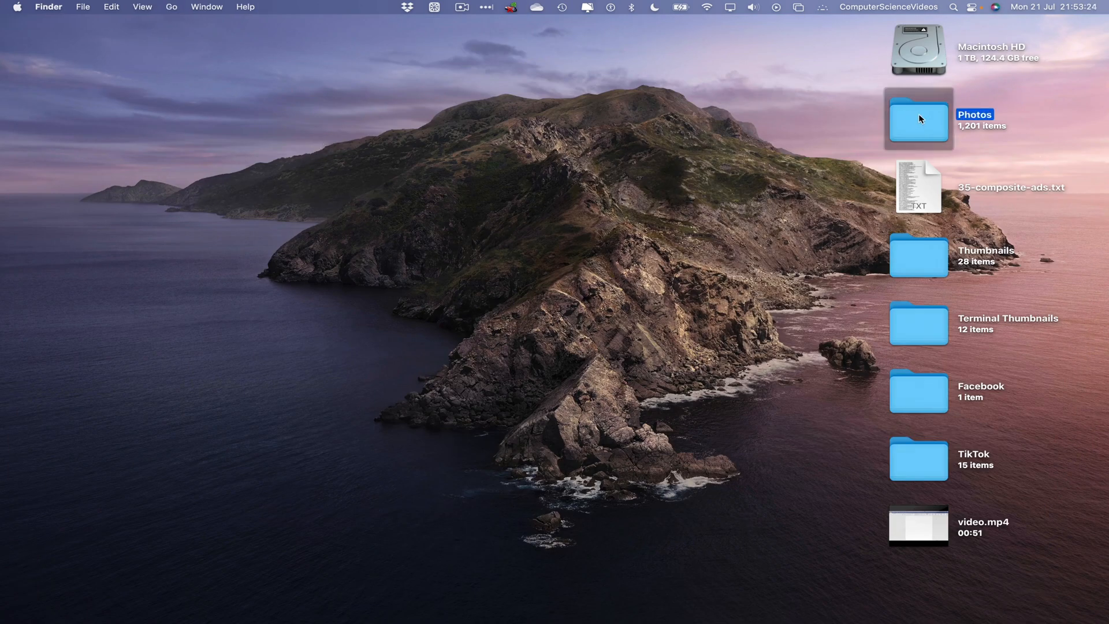
double_click(917, 120)
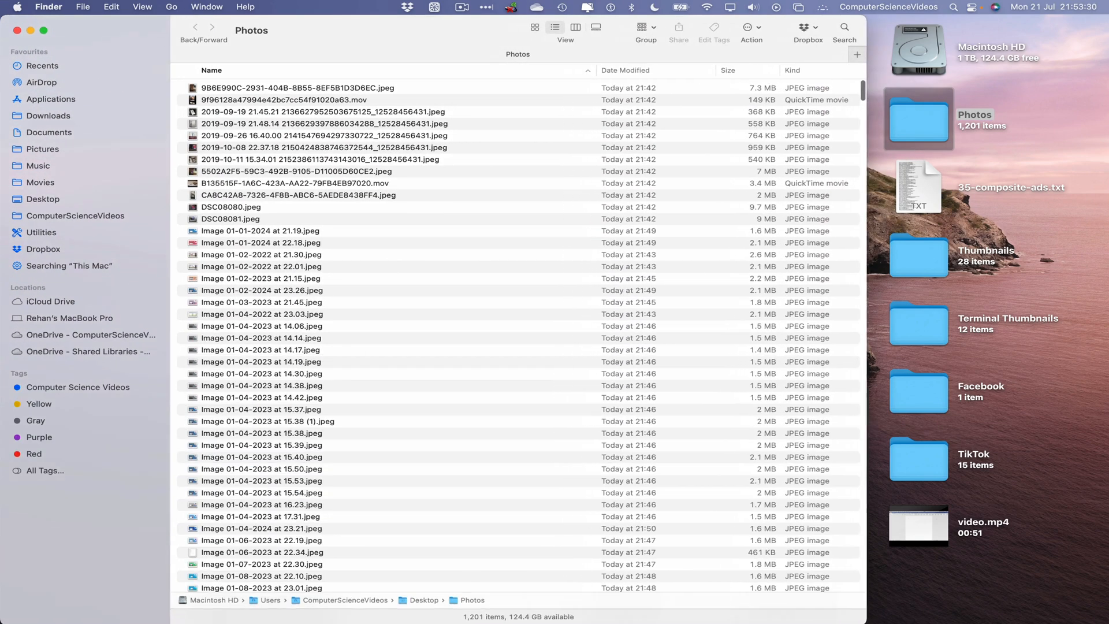
click(535, 27)
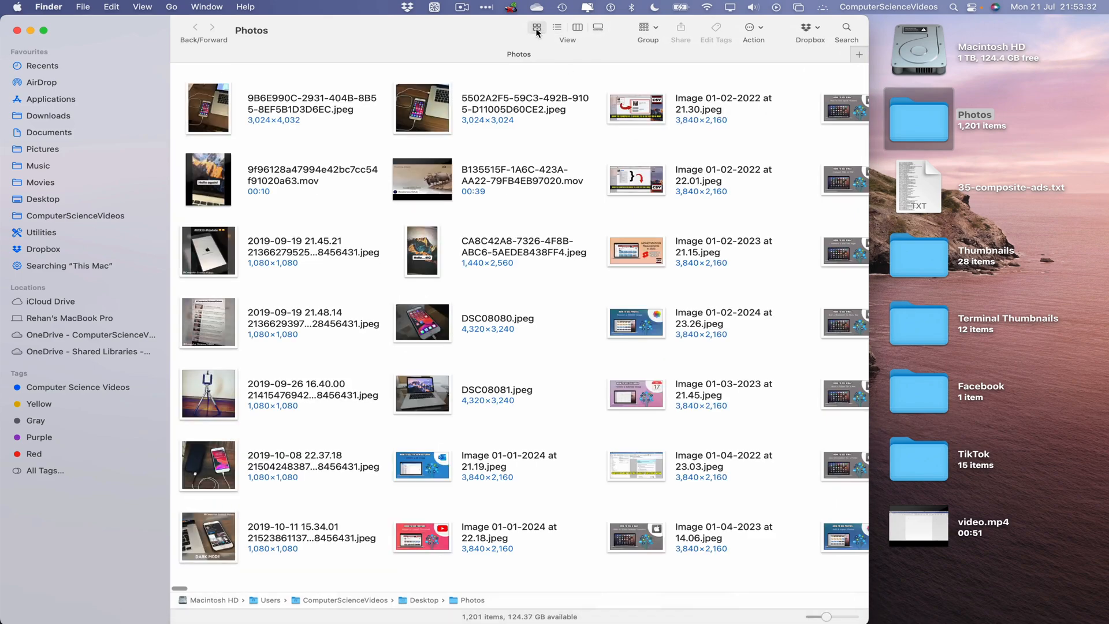
scroll(right, 3)
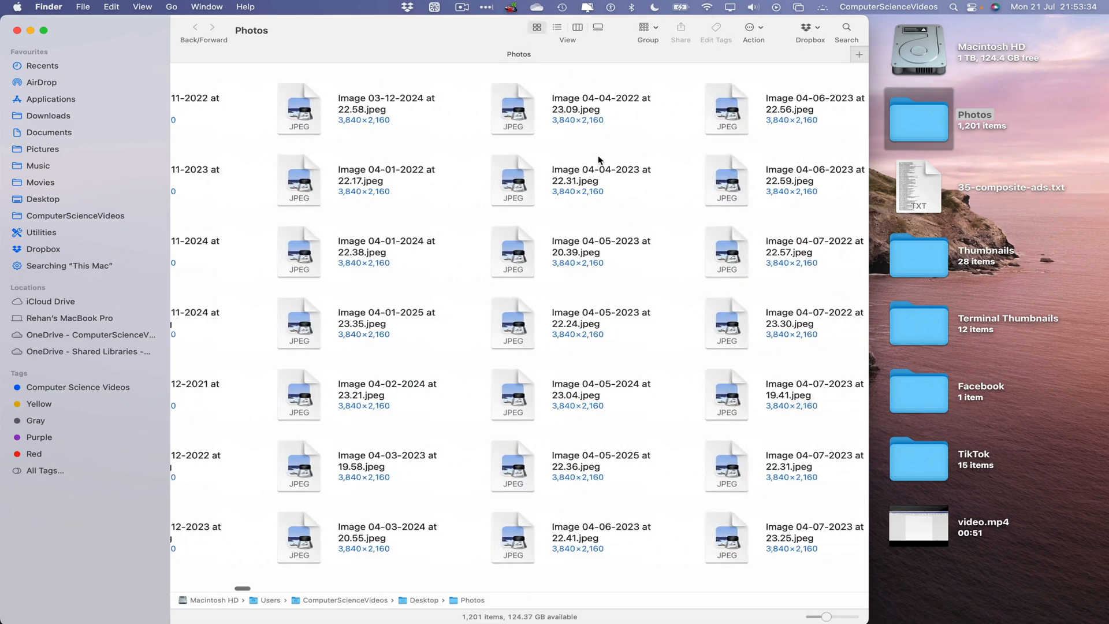
scroll(up, 3)
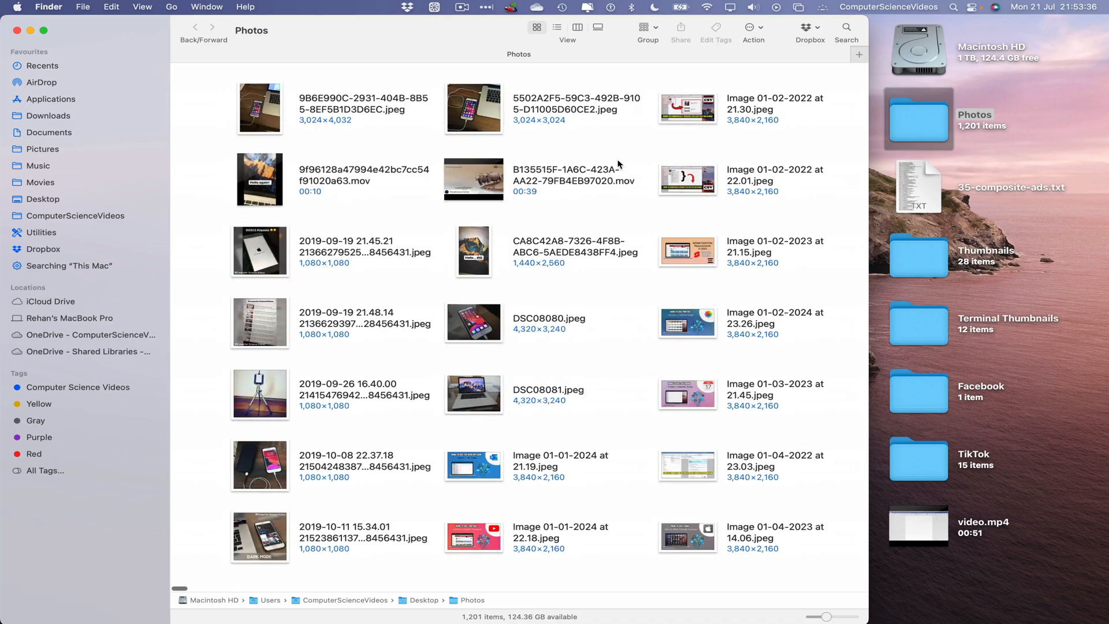
scroll(down, 3)
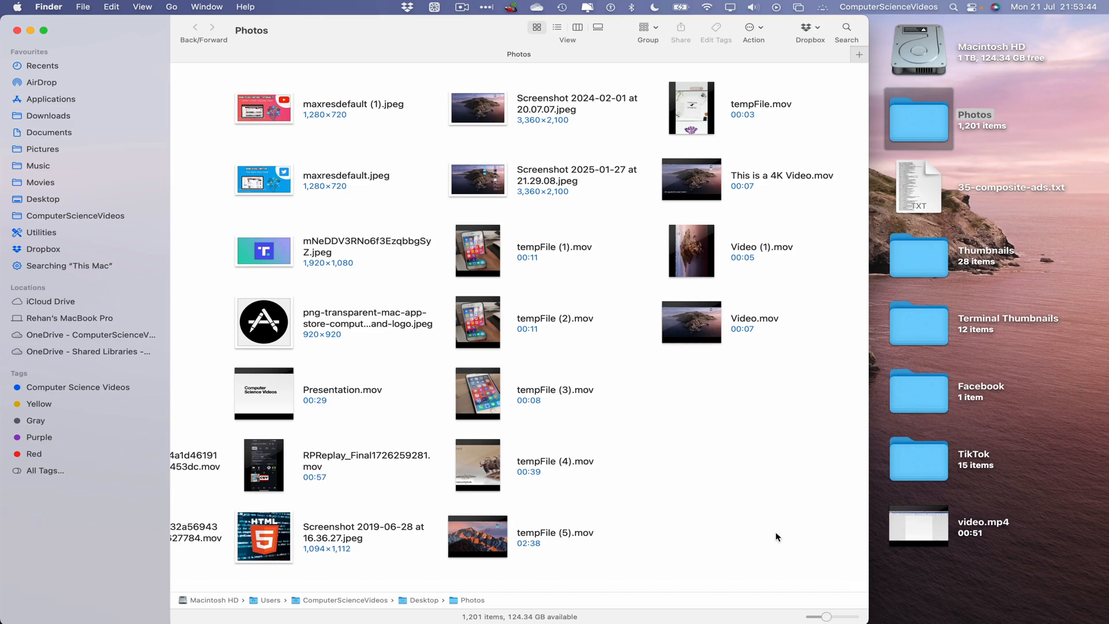
click(16, 31)
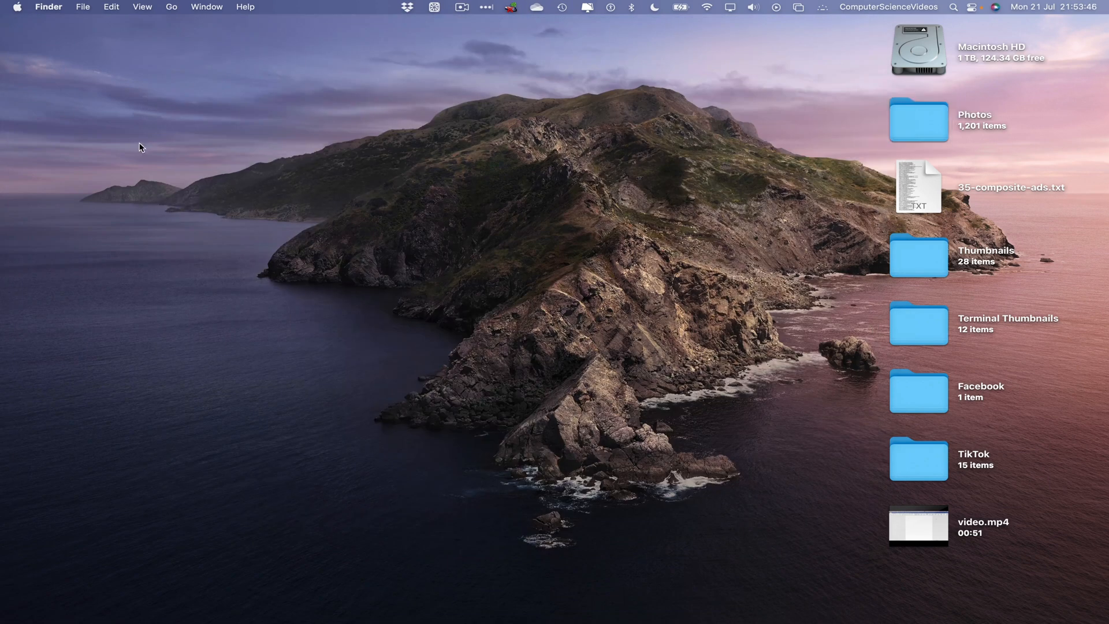
mouse_move(895, 601)
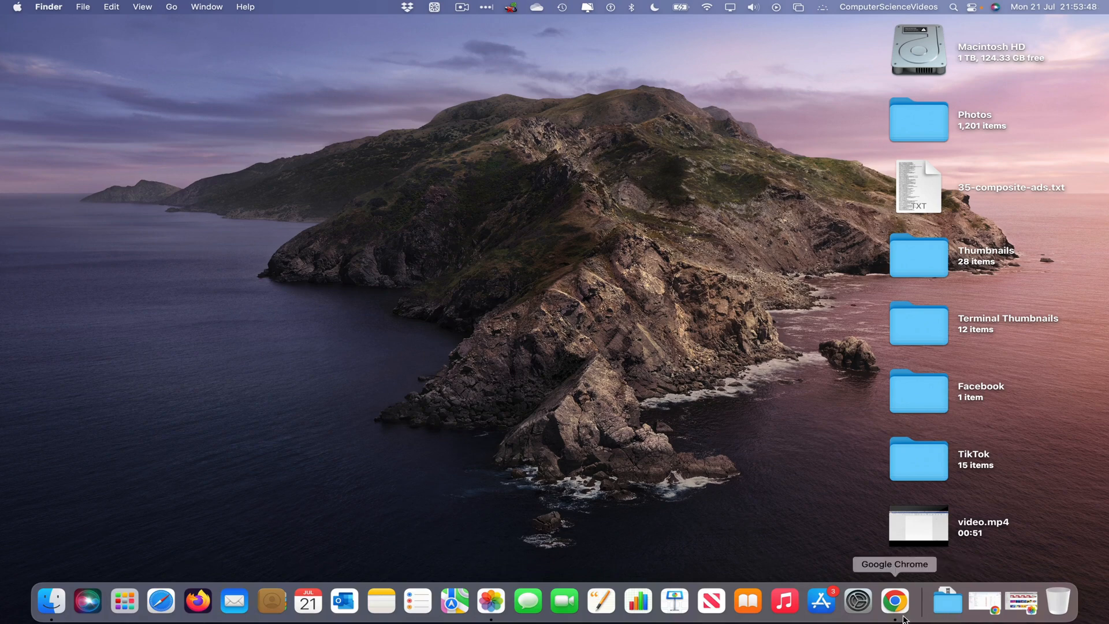
Step: Create a folder named 'Photos' in My Drive and open it
click(895, 601)
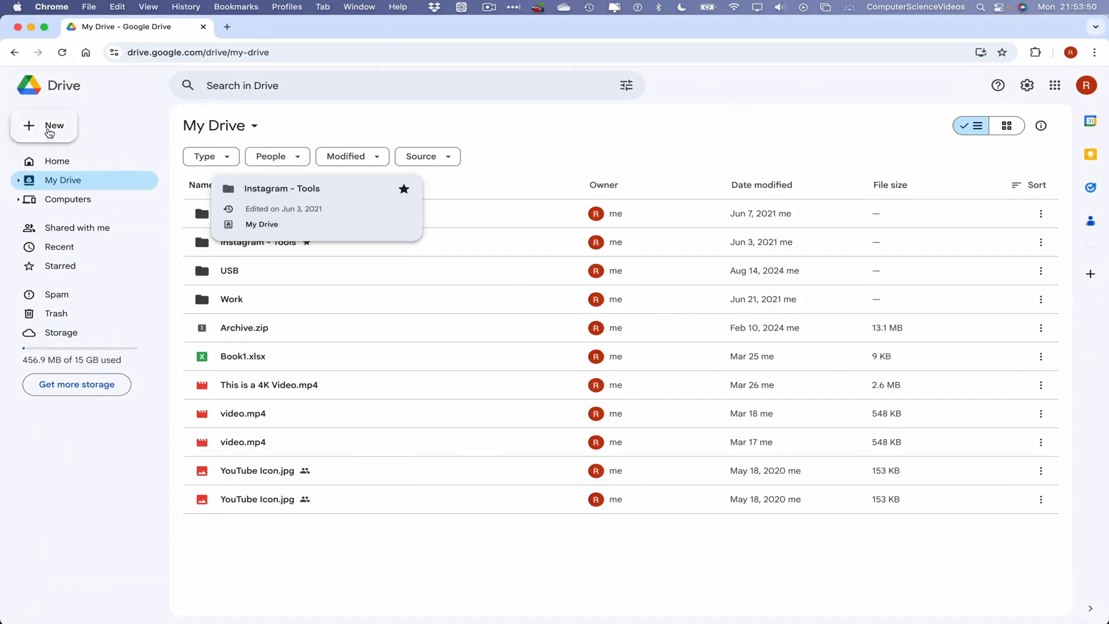
click(57, 117)
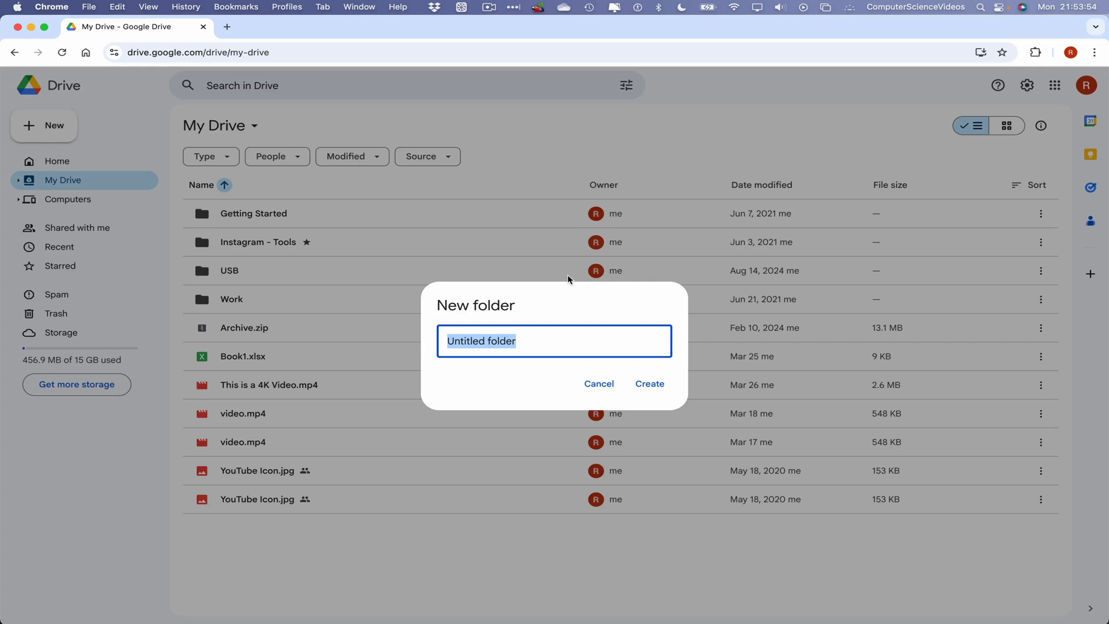
text(Photos)
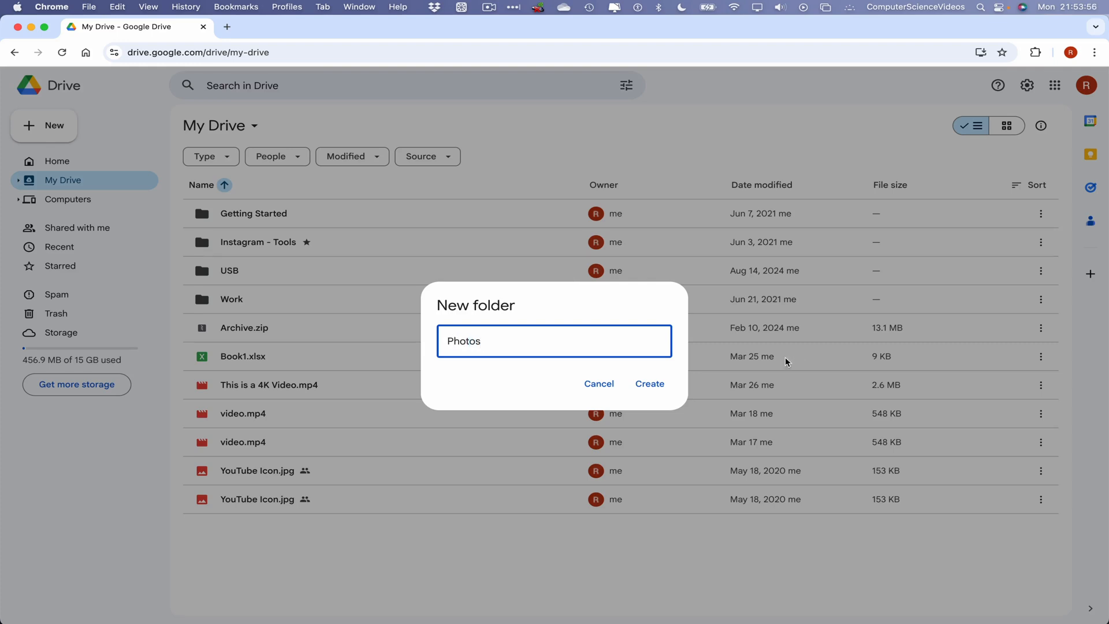
click(649, 384)
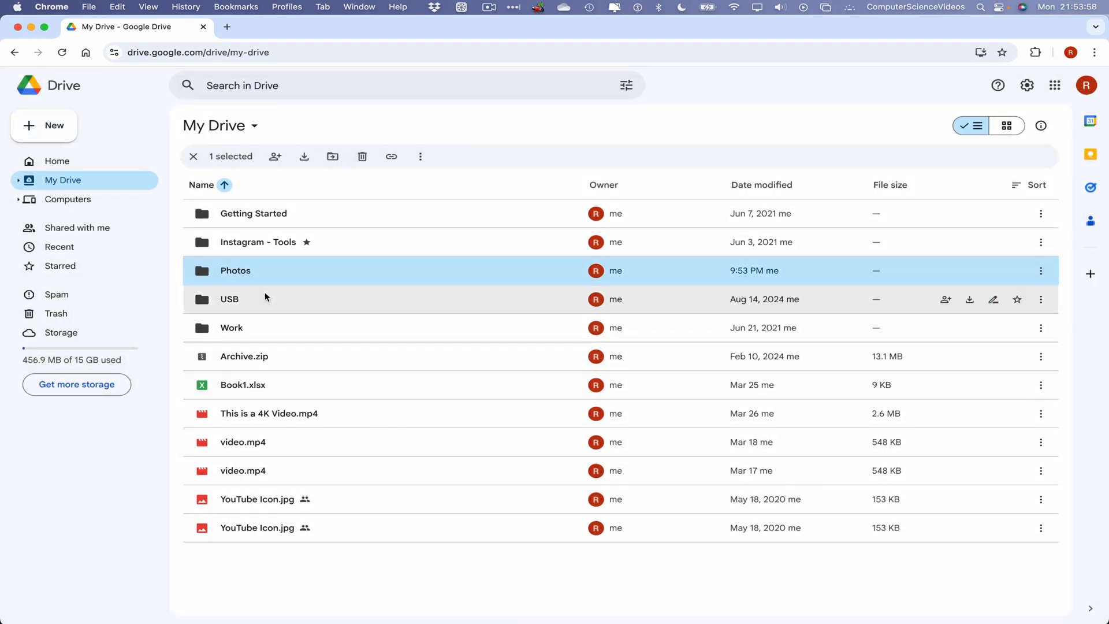
double_click(235, 270)
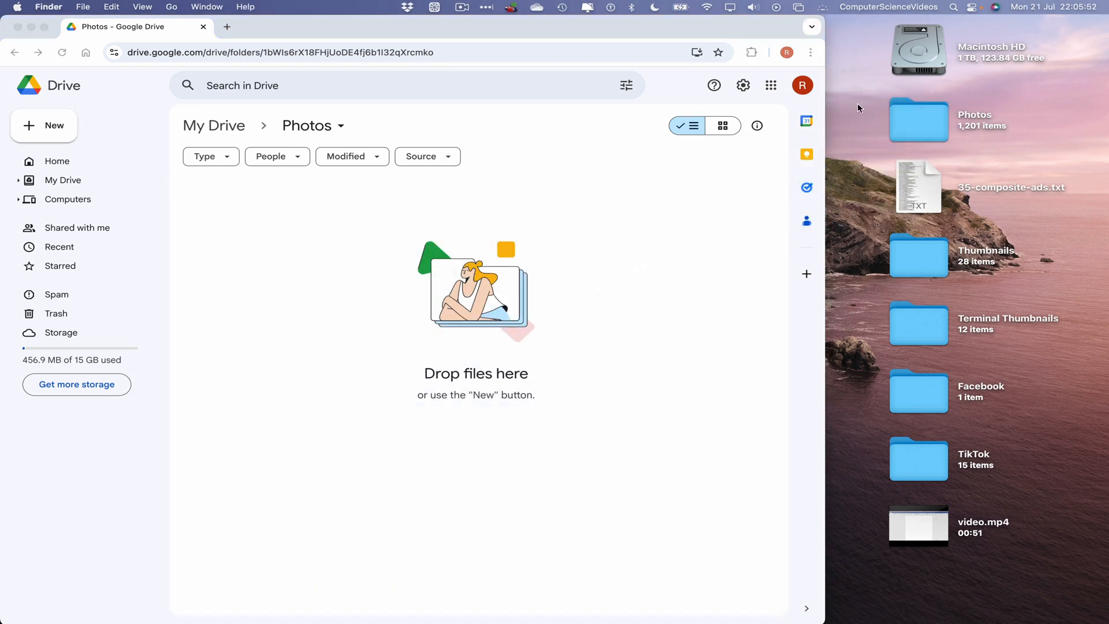
mouse_move(876, 109)
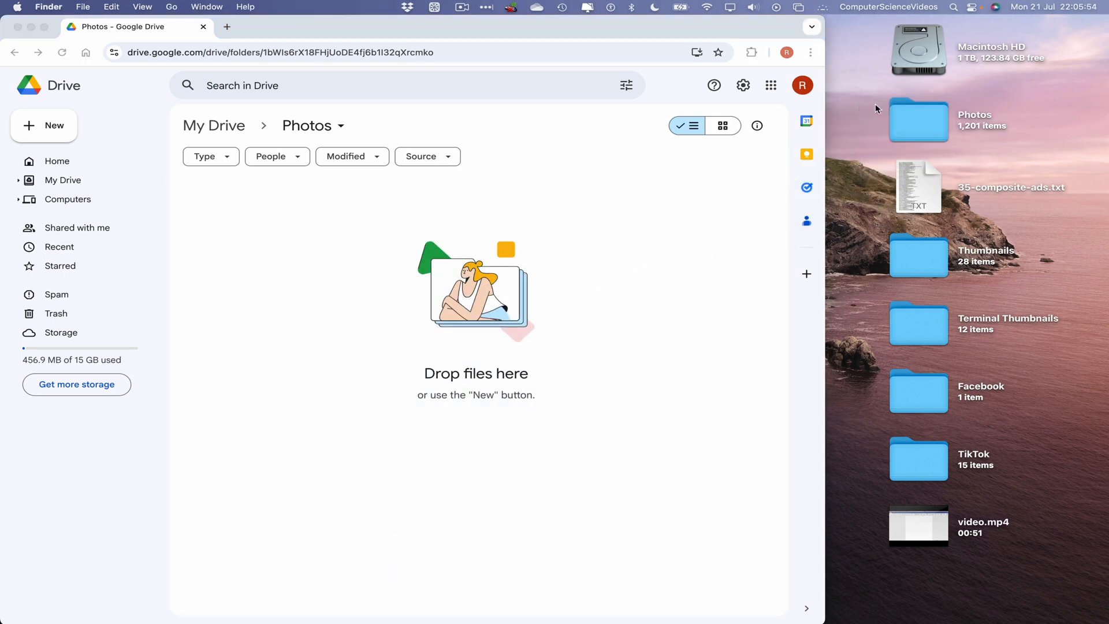
Step: Compress the desktop Photos folder into Photos.zip from its context menu
right_click(919, 121)
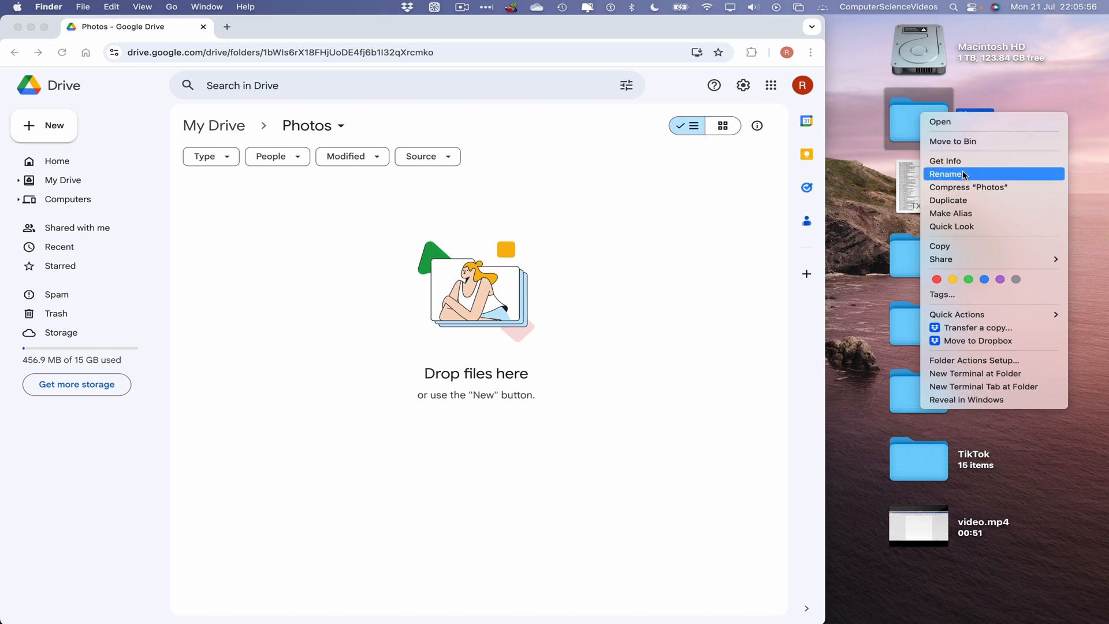
mouse_move(961, 186)
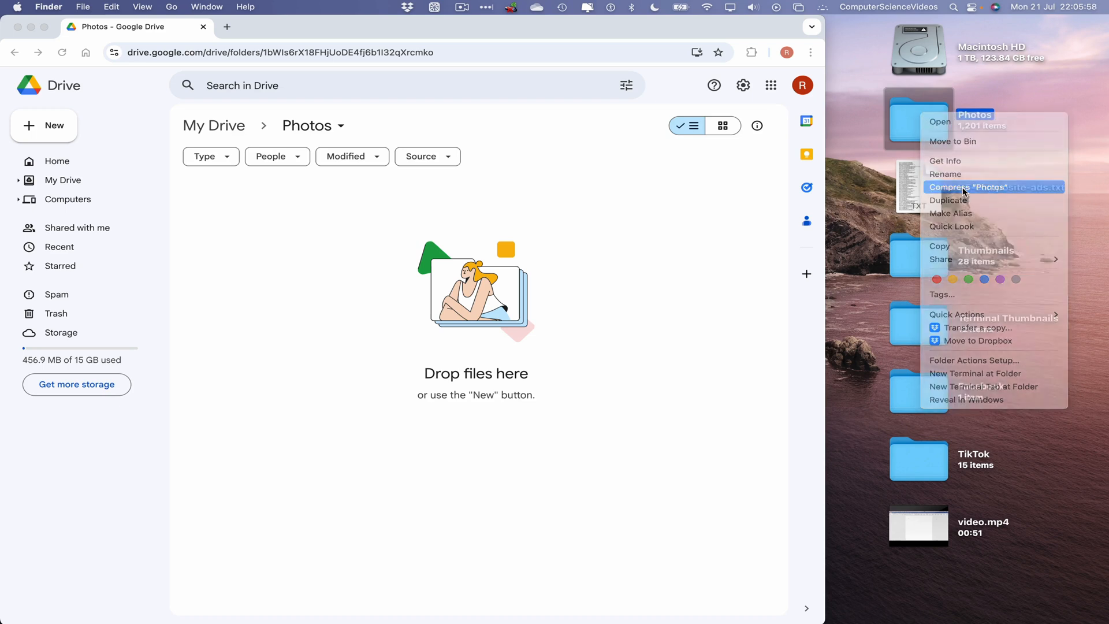
click(978, 187)
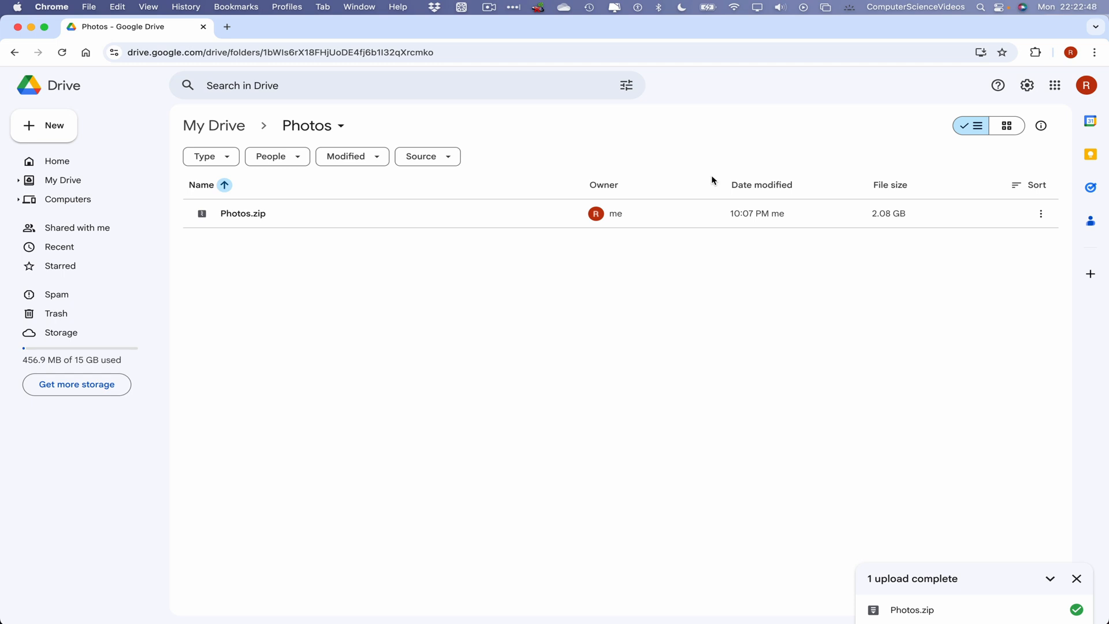
mouse_move(393, 214)
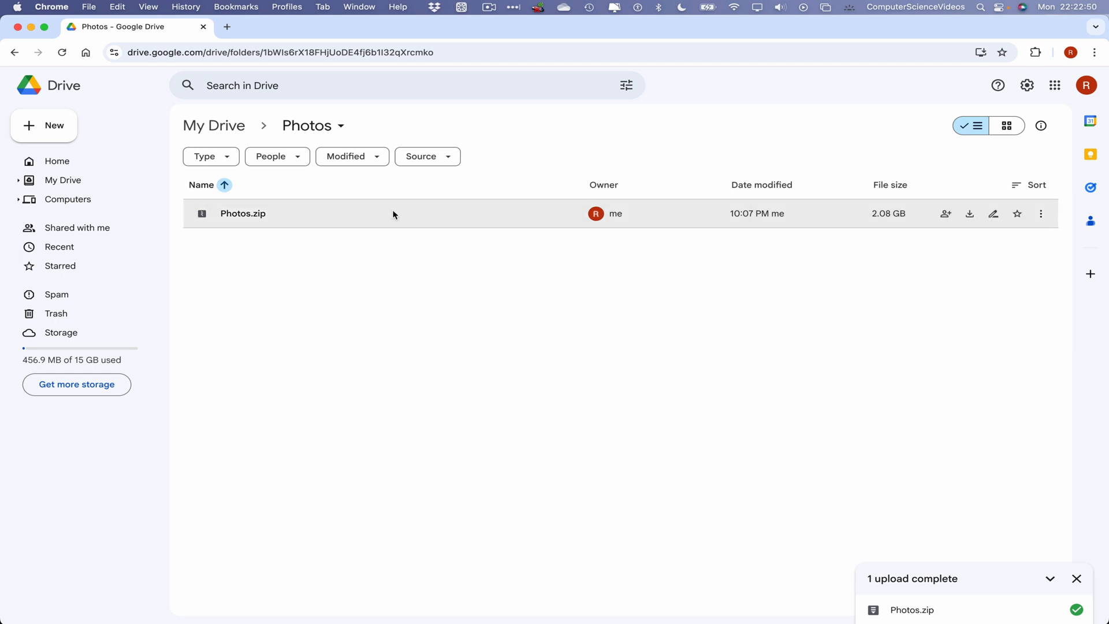
Step: Open Photos.zip in Drive and choose ZIP Extractor from the suggested apps
double_click(243, 213)
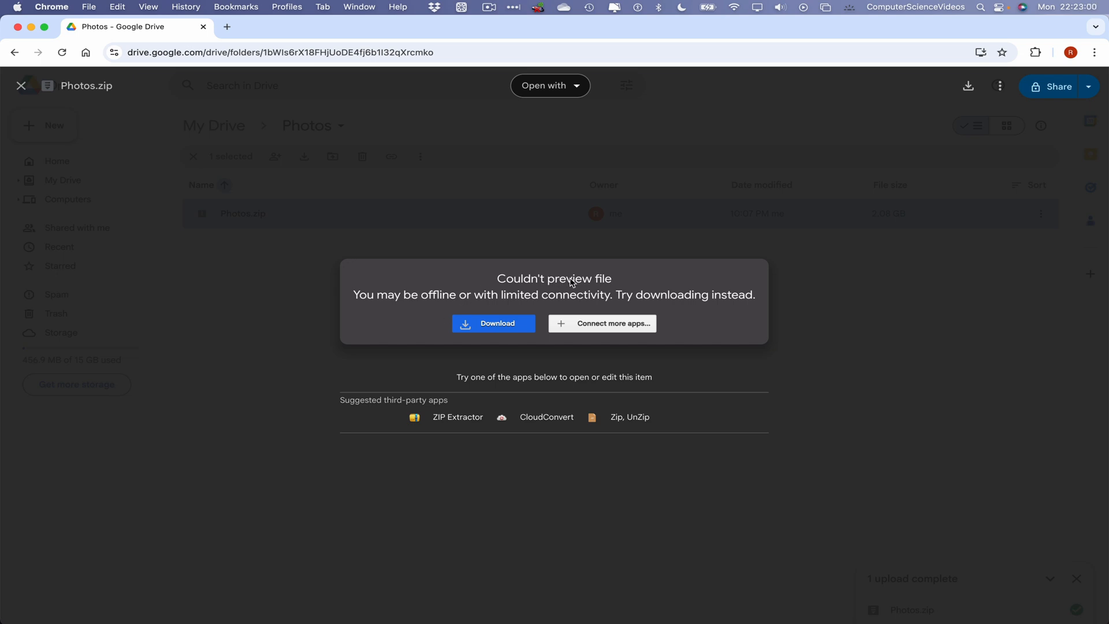
mouse_move(497, 323)
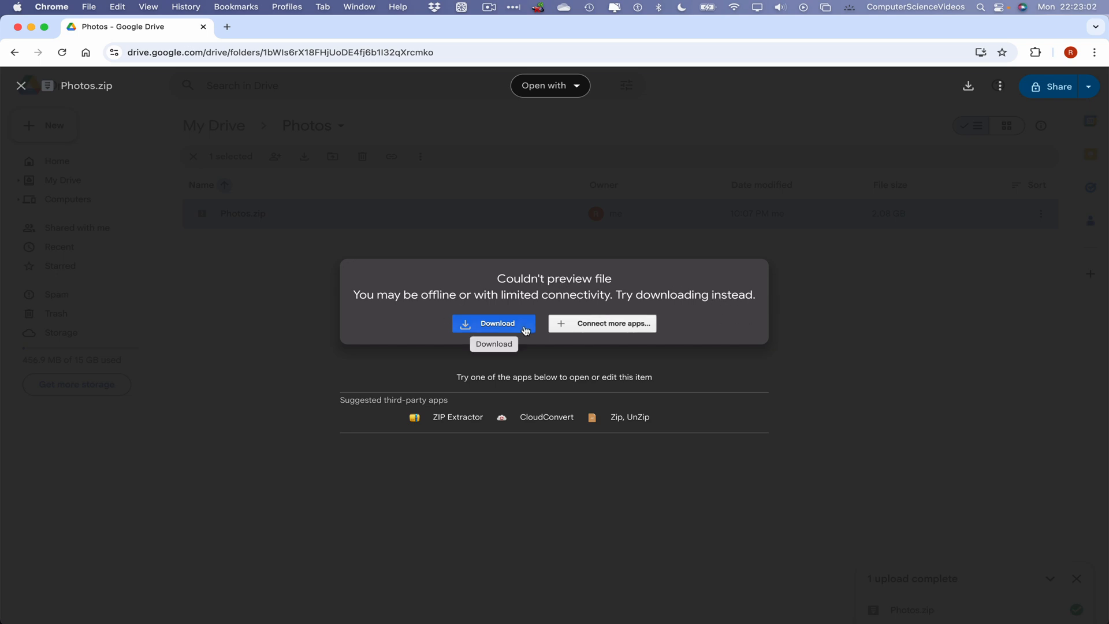
mouse_move(455, 419)
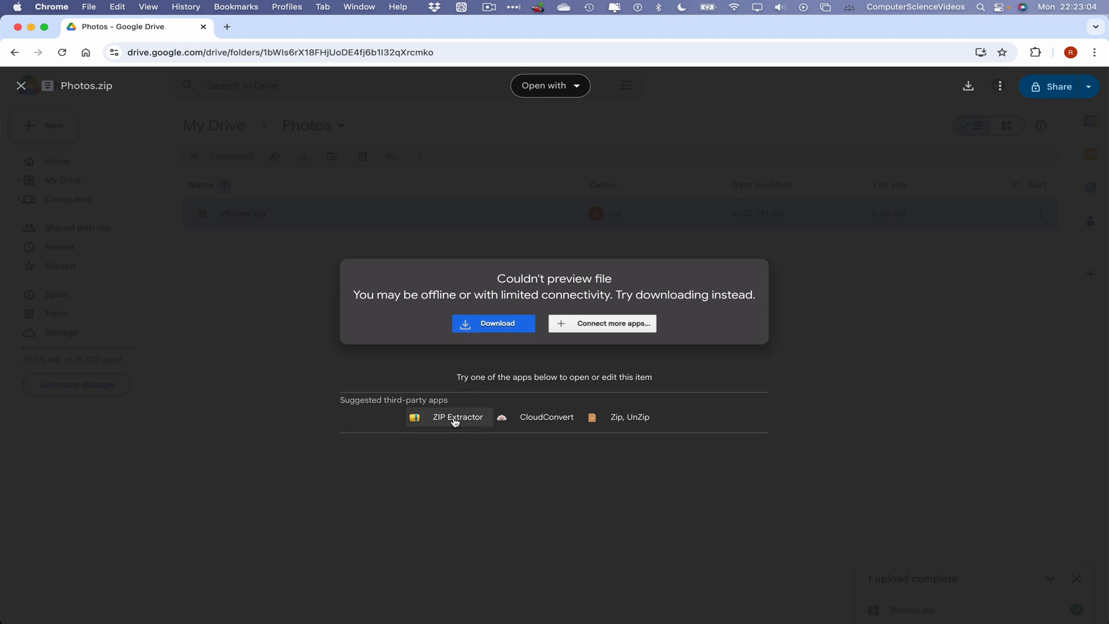
mouse_move(441, 428)
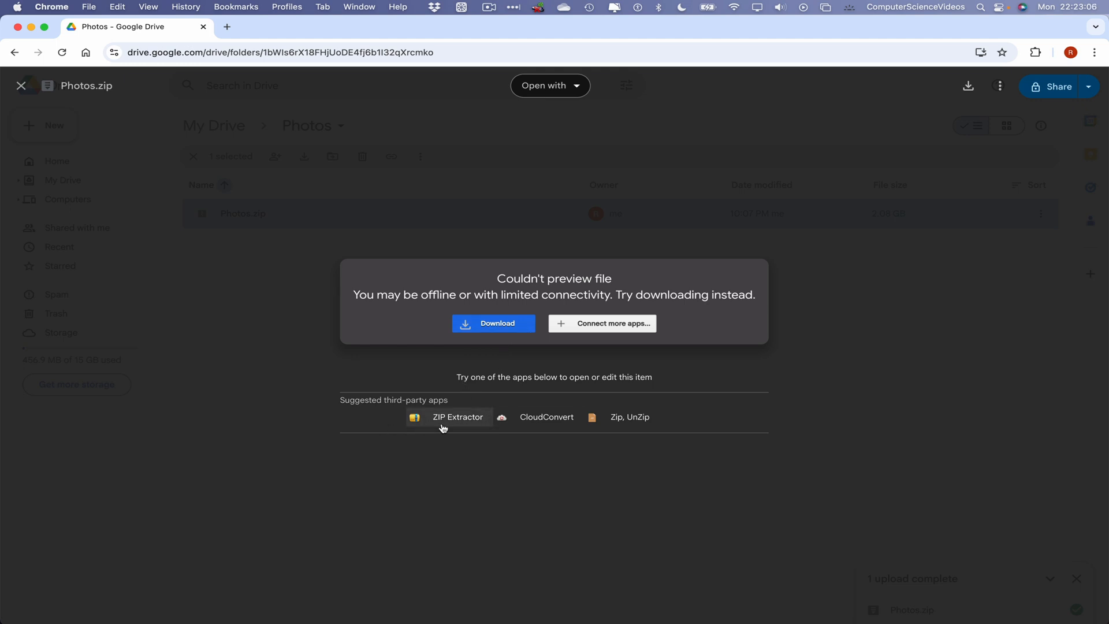
click(458, 416)
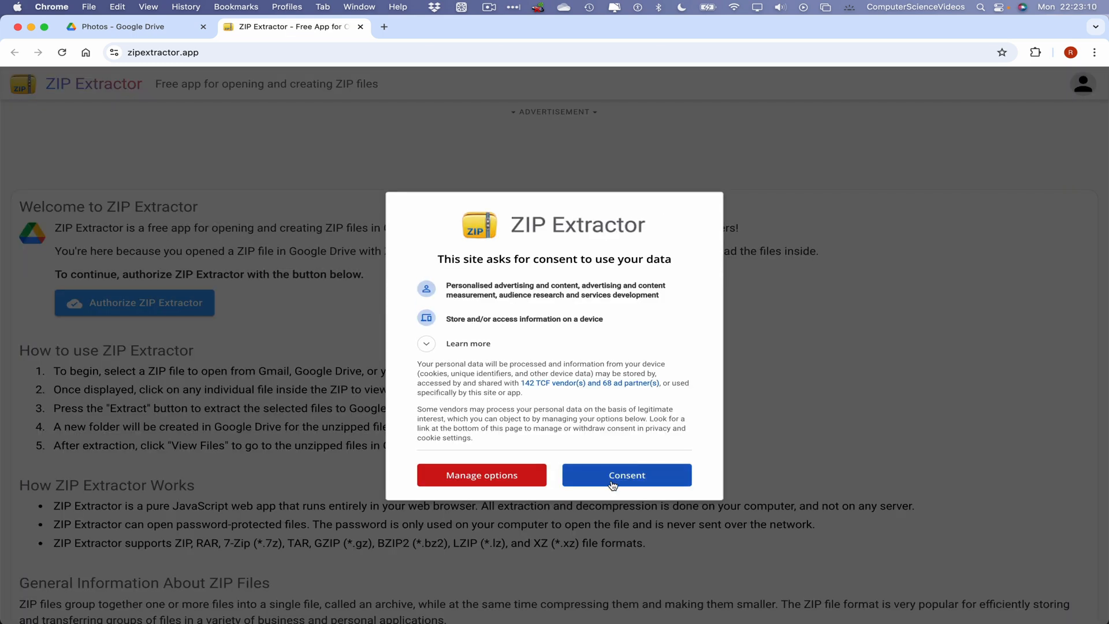
Step: Consent, authorize ZIP Extractor, and sign in with the chosen Google account
click(626, 475)
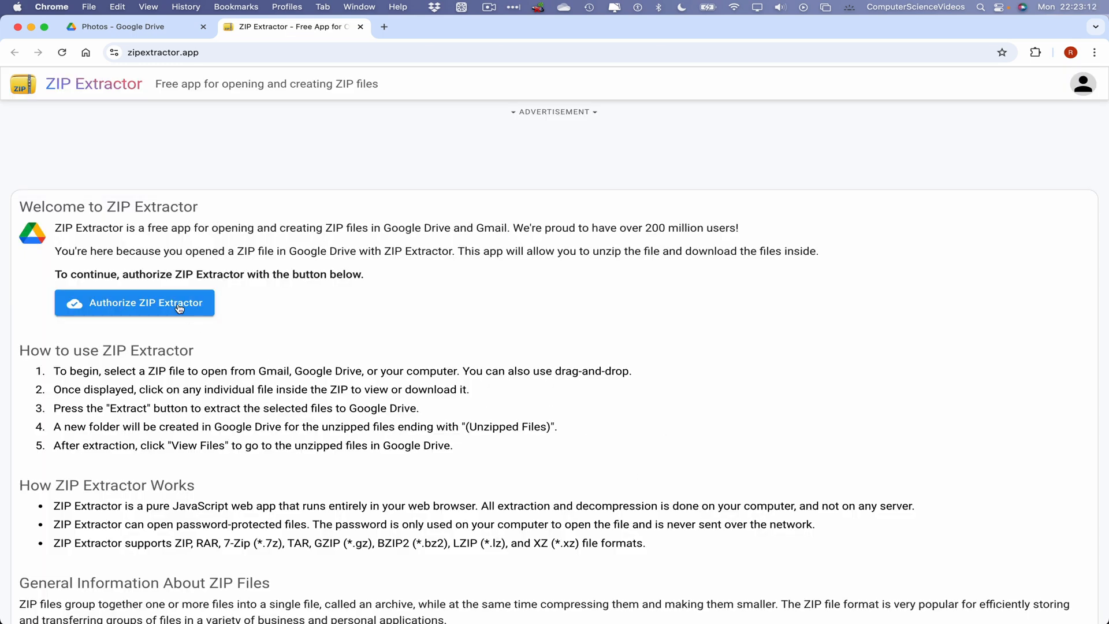
click(133, 303)
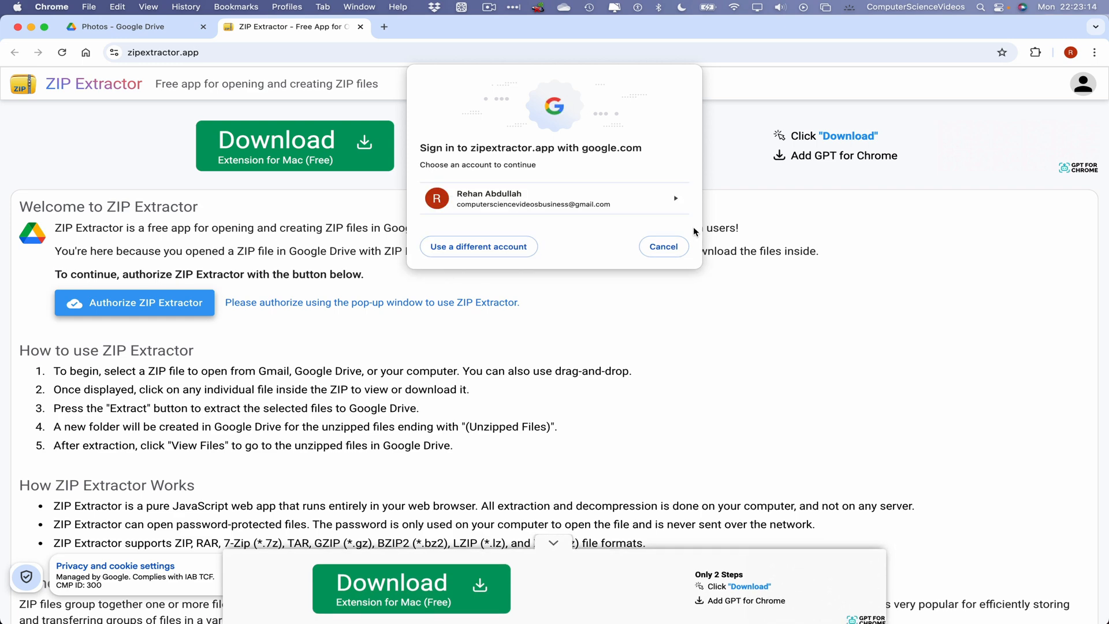
click(554, 198)
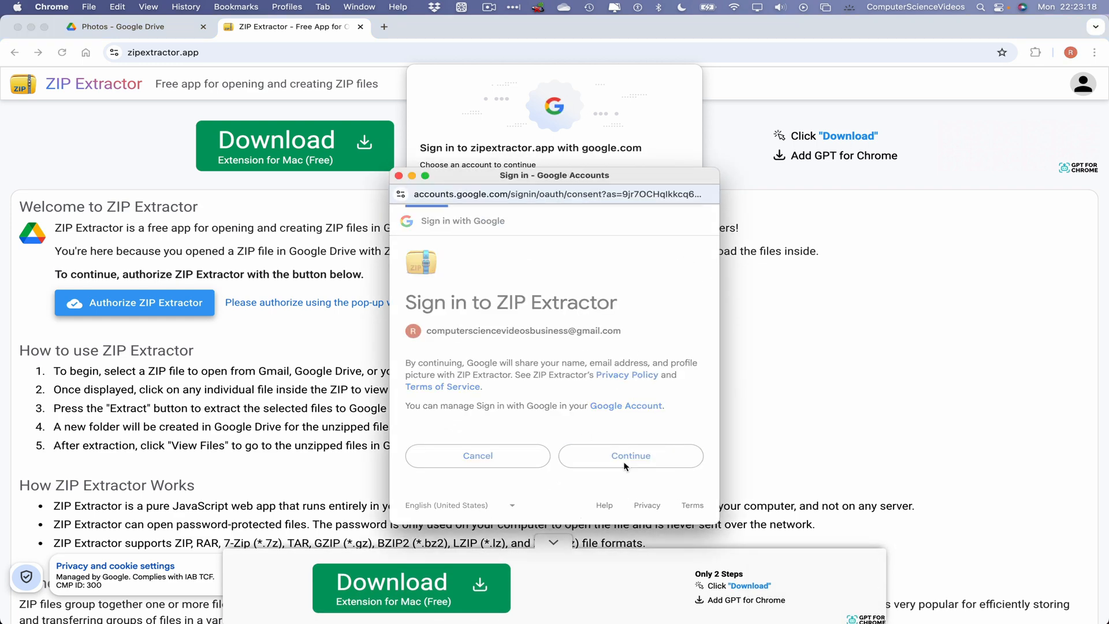
click(629, 454)
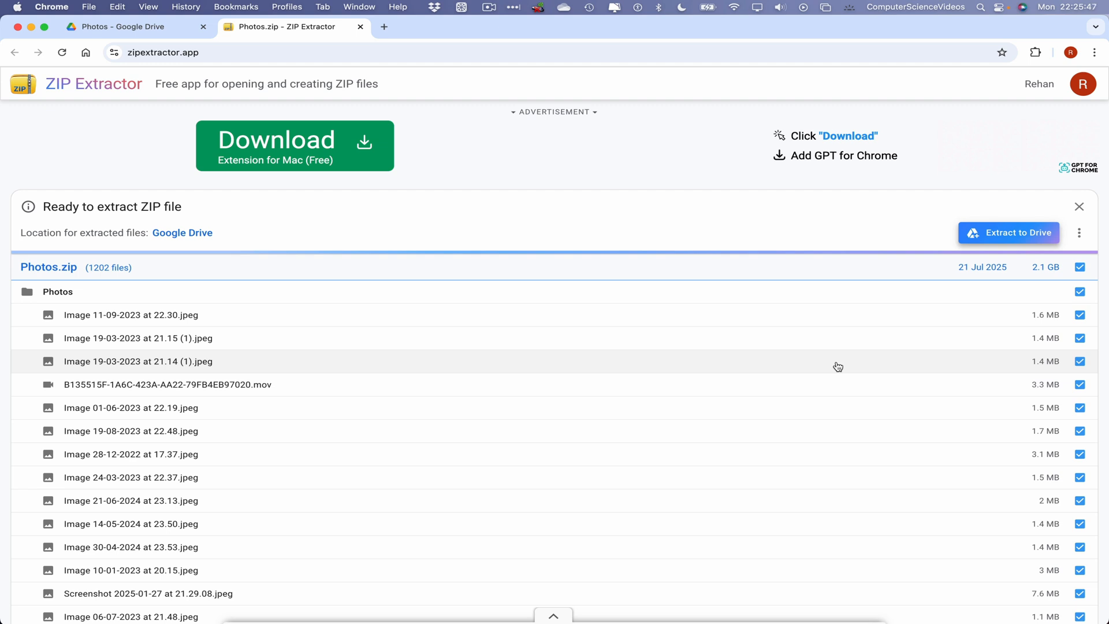
mouse_move(887, 166)
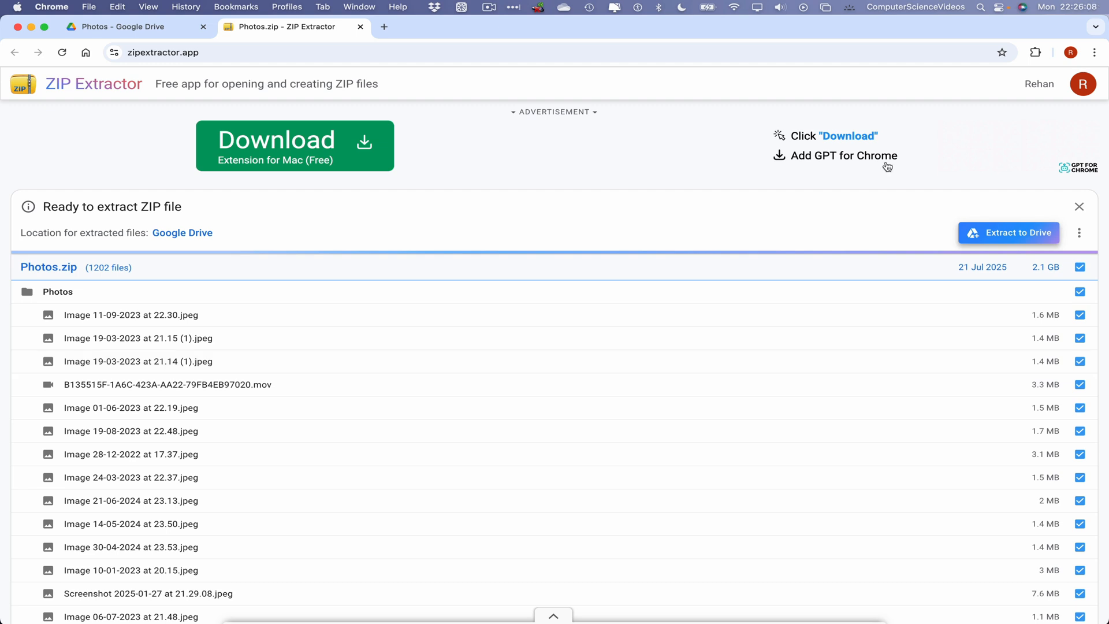
Step: Extract Photos.zip's 1,202 files to Drive, then return to the Drive Photos folder
click(1008, 232)
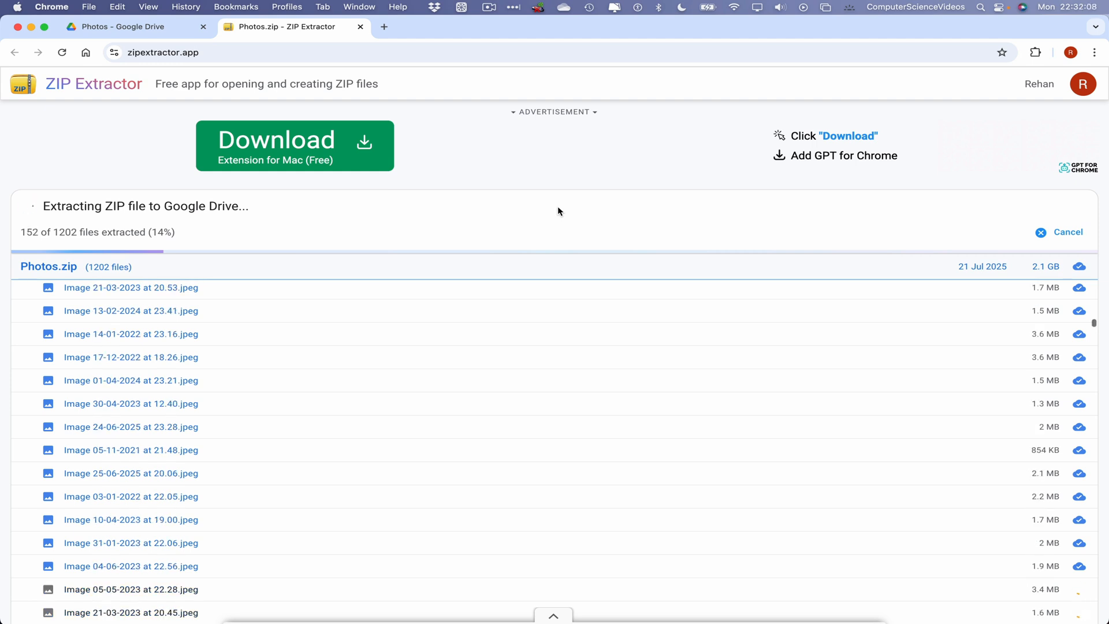
click(360, 28)
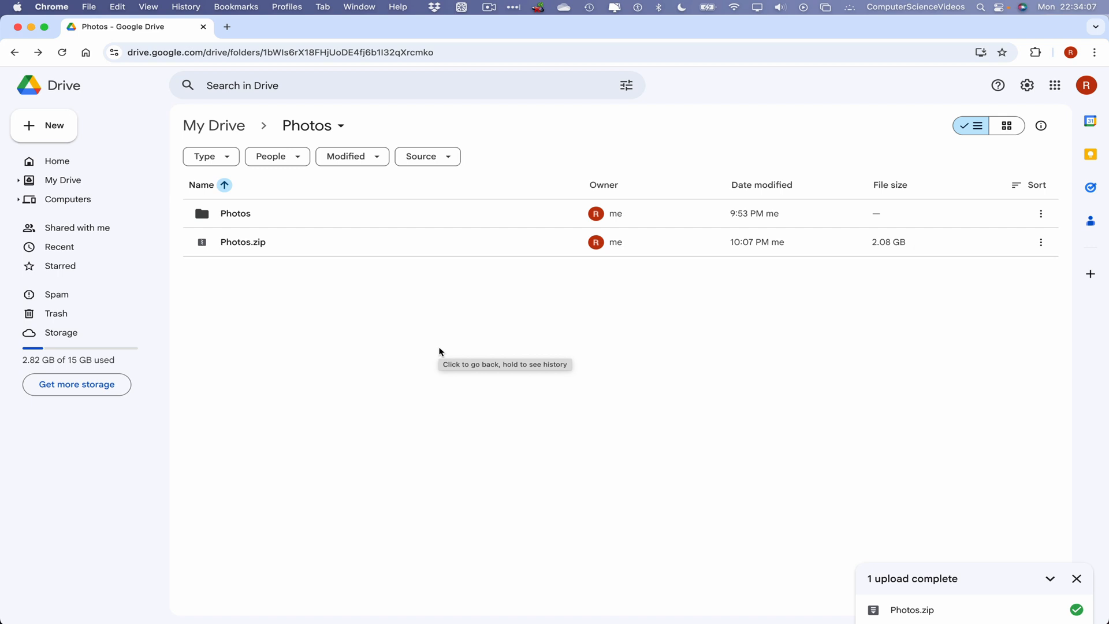
mouse_move(315, 262)
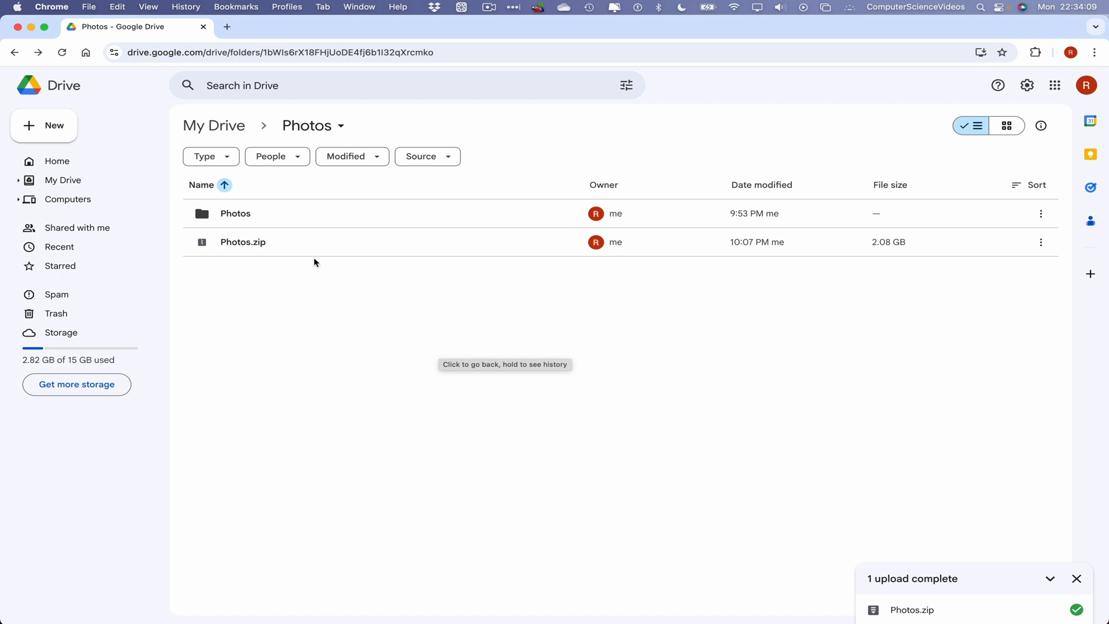
Step: Open the extracted Photos subfolder in Drive to view the unzipped images and videos
double_click(235, 213)
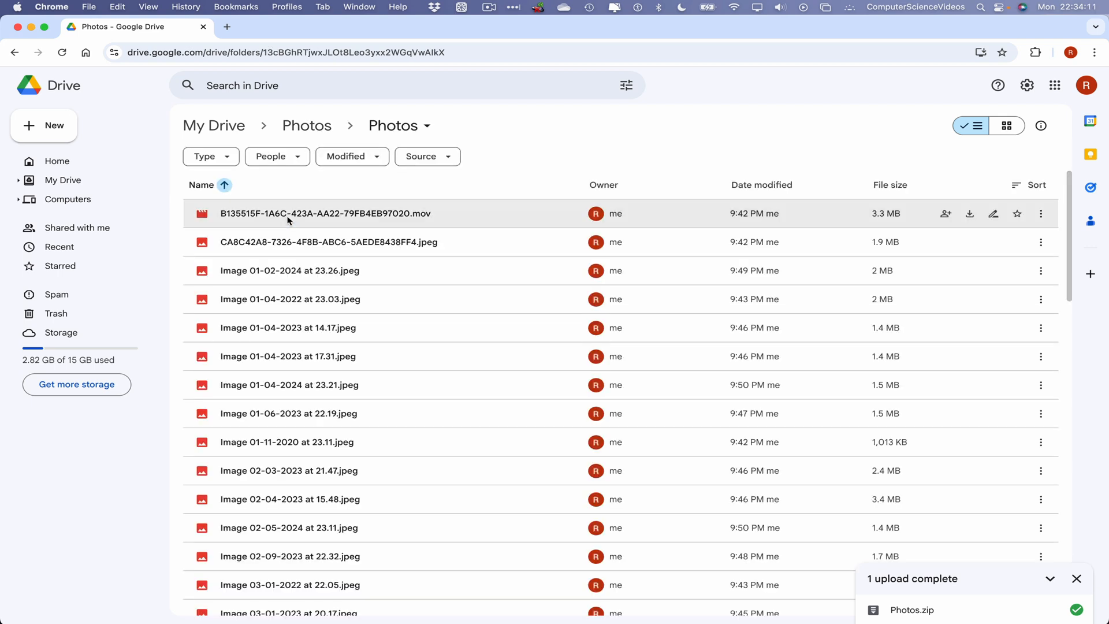
mouse_move(423, 384)
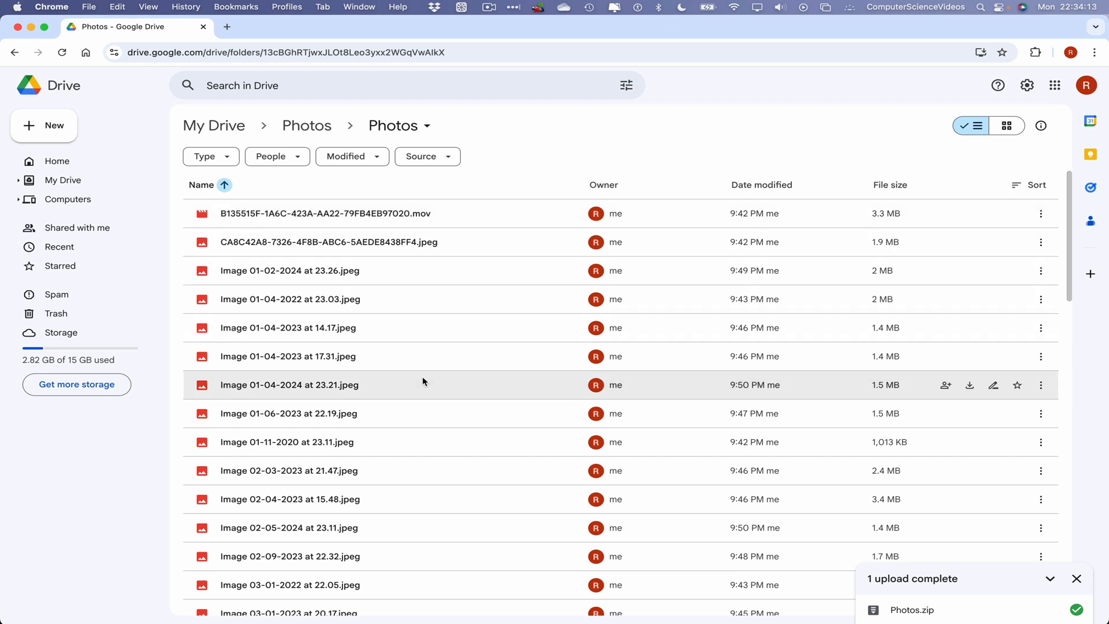
click(51, 7)
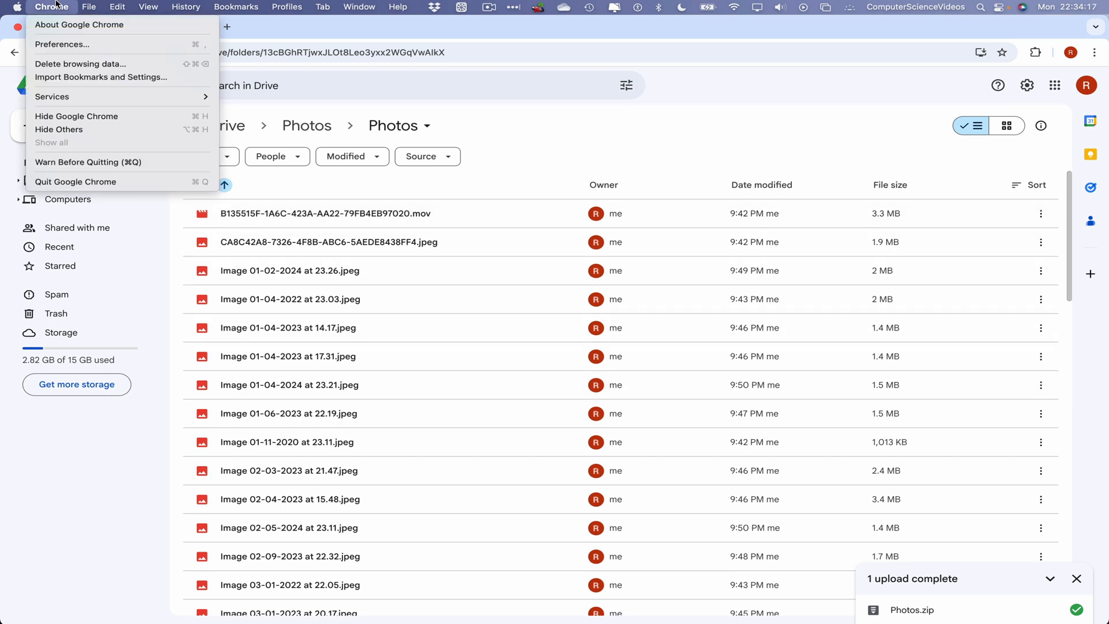